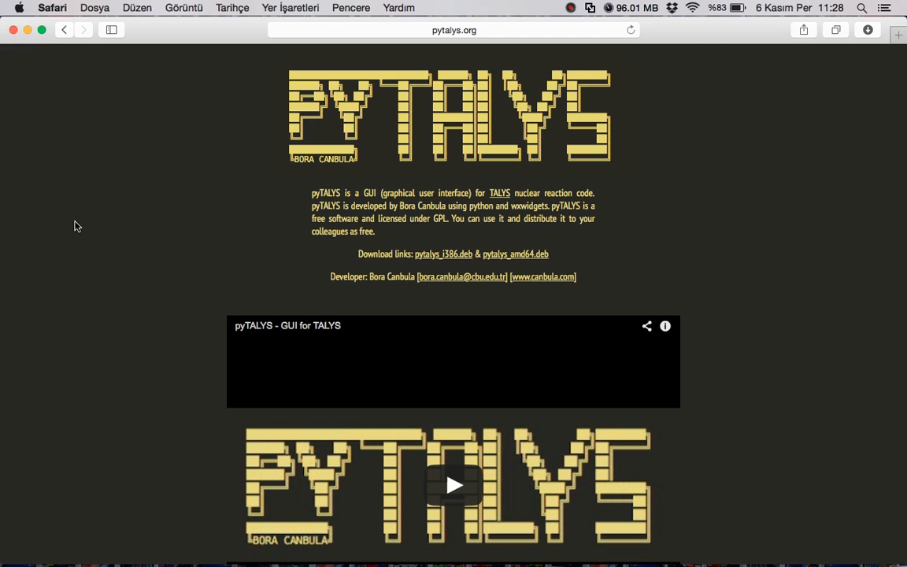
mouse_move(63, 246)
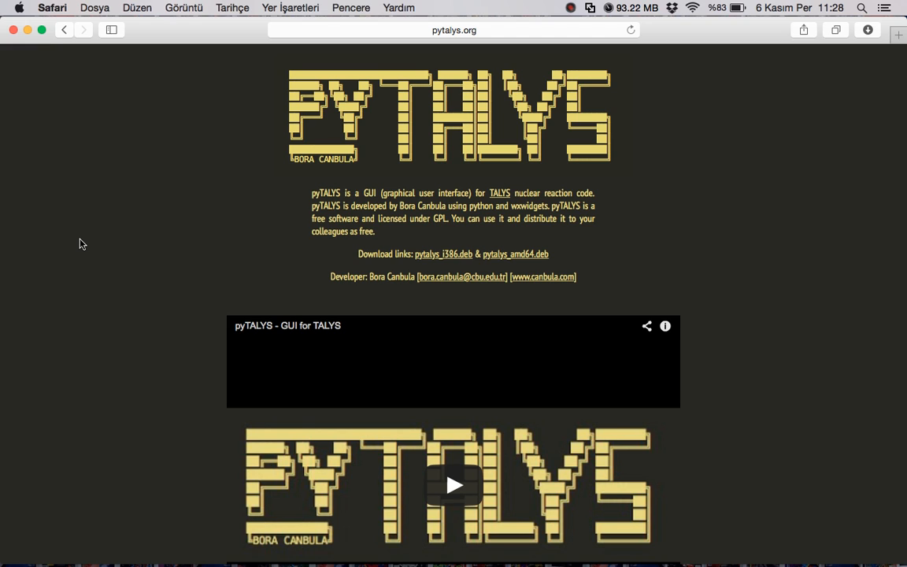
mouse_move(354, 76)
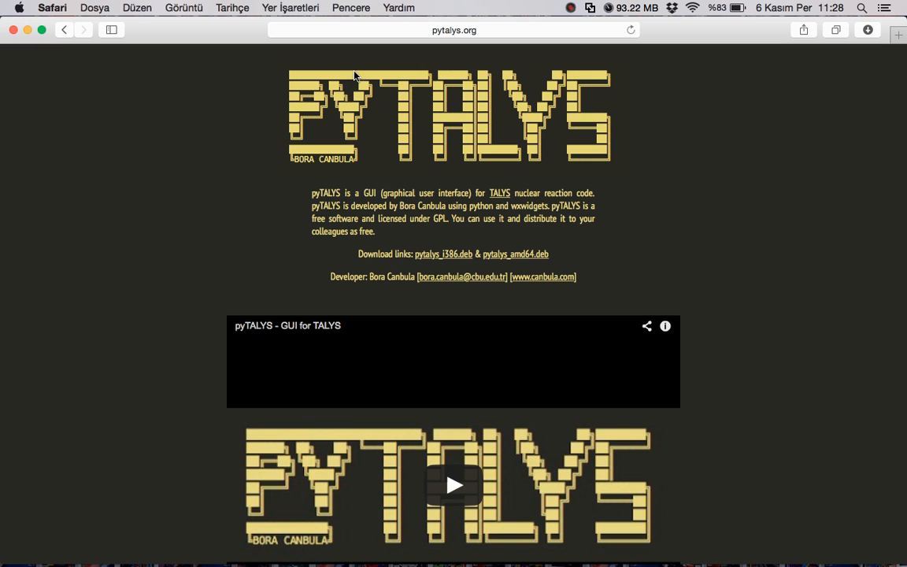
mouse_move(375, 56)
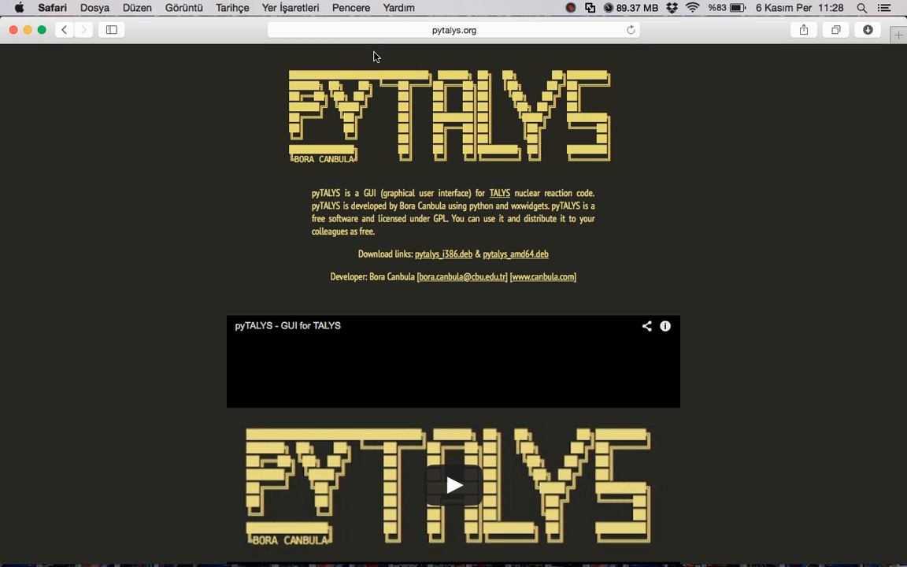
mouse_move(355, 68)
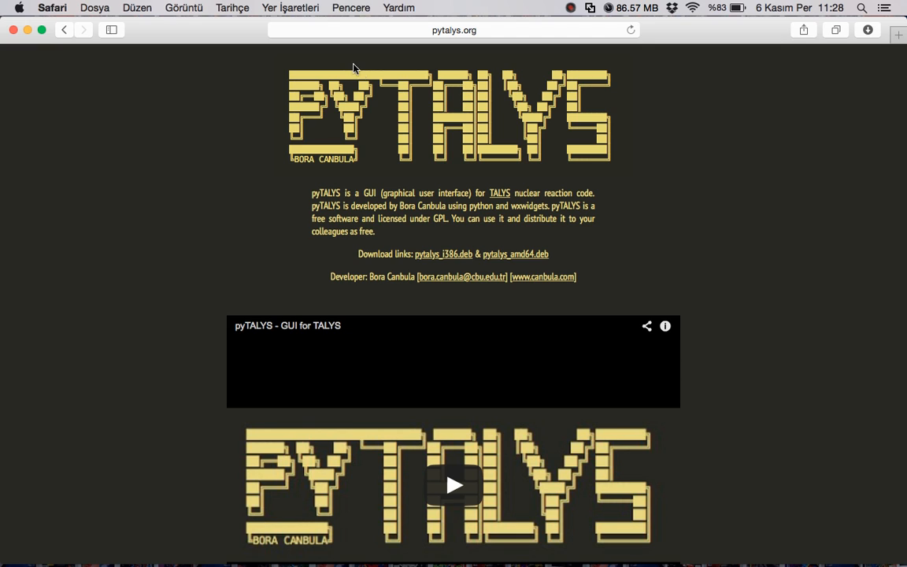
mouse_move(218, 186)
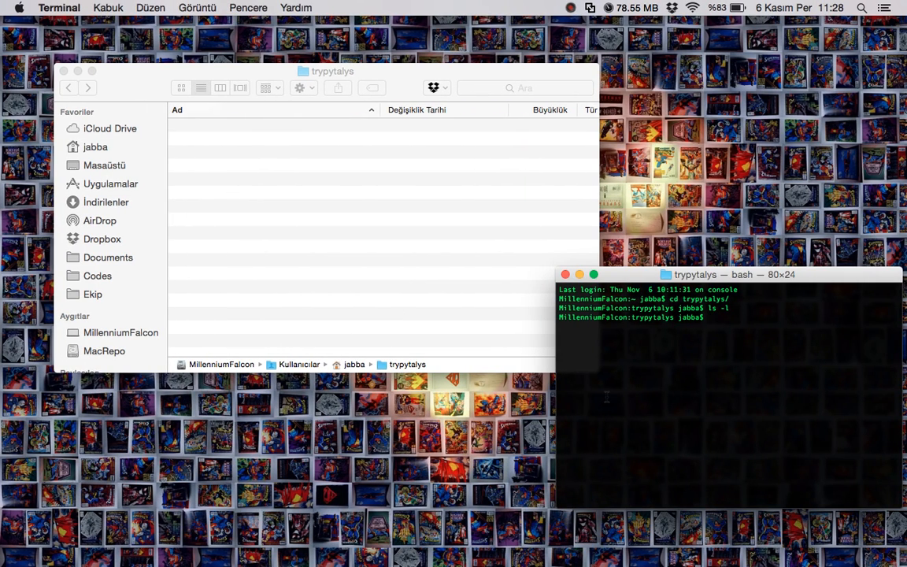
- Launch the pyTALYS GUI by entering the pytalys command in the trypytalys folder
text(py)
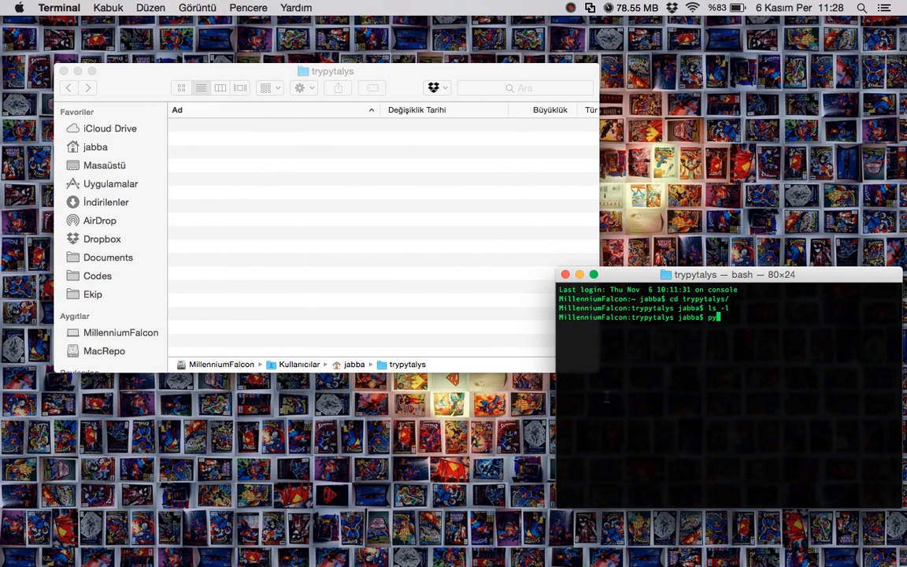
text(t)
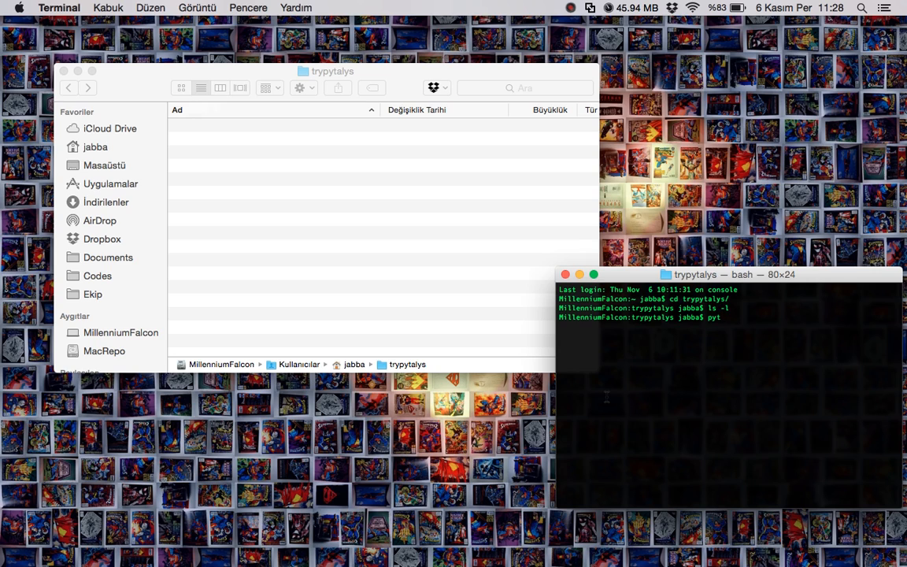
text(alys)
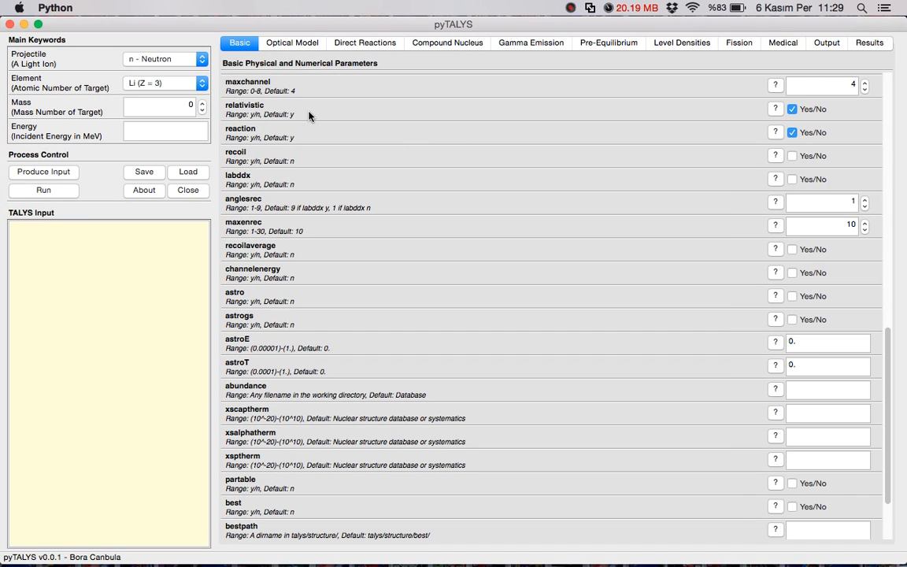
mouse_move(276, 117)
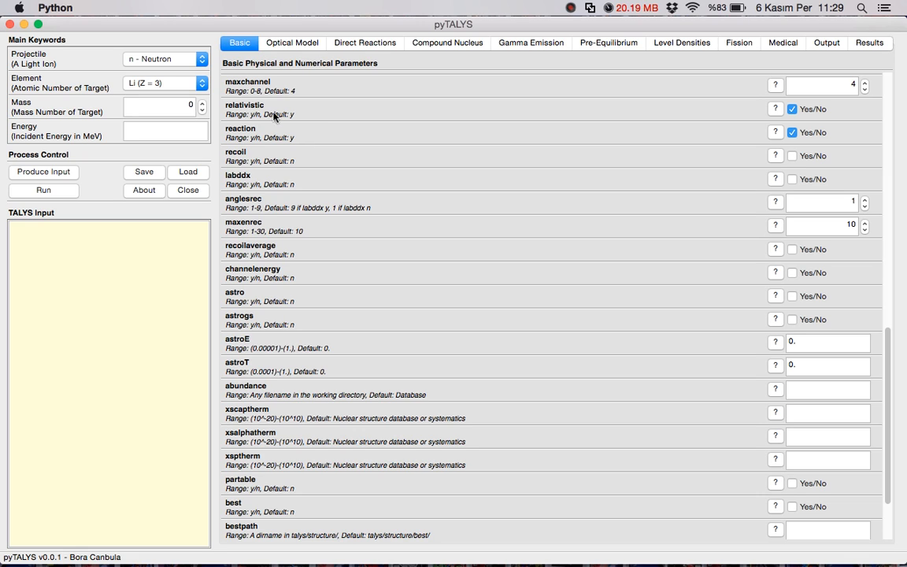
mouse_move(253, 129)
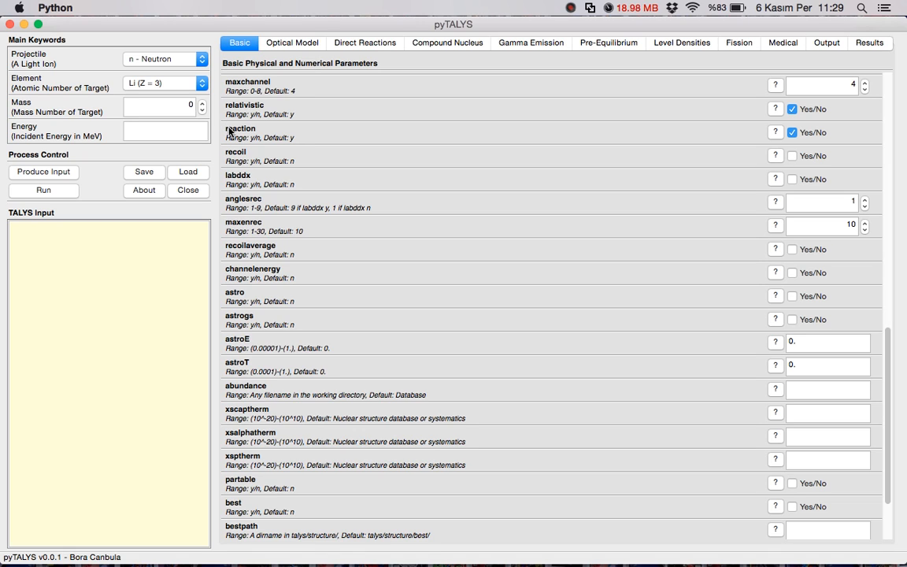
mouse_move(237, 139)
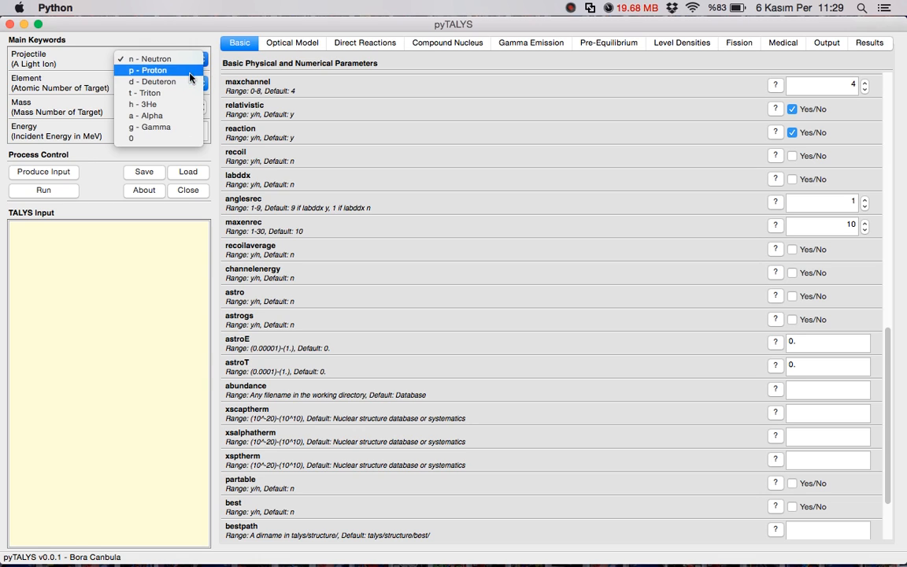
- Choose g - Gamma as projectile and Zr (Z = 40) as target element, then move to the Mass field
click(150, 126)
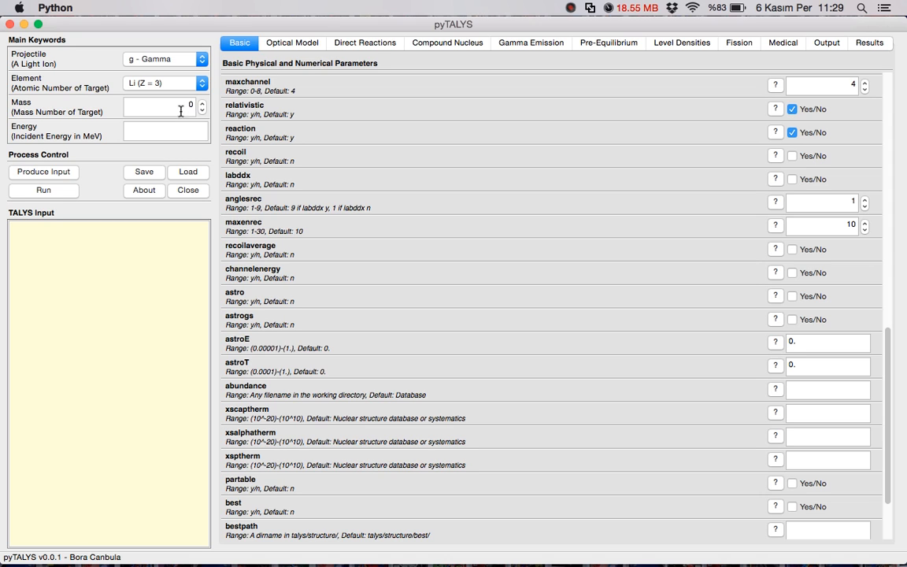
click(163, 82)
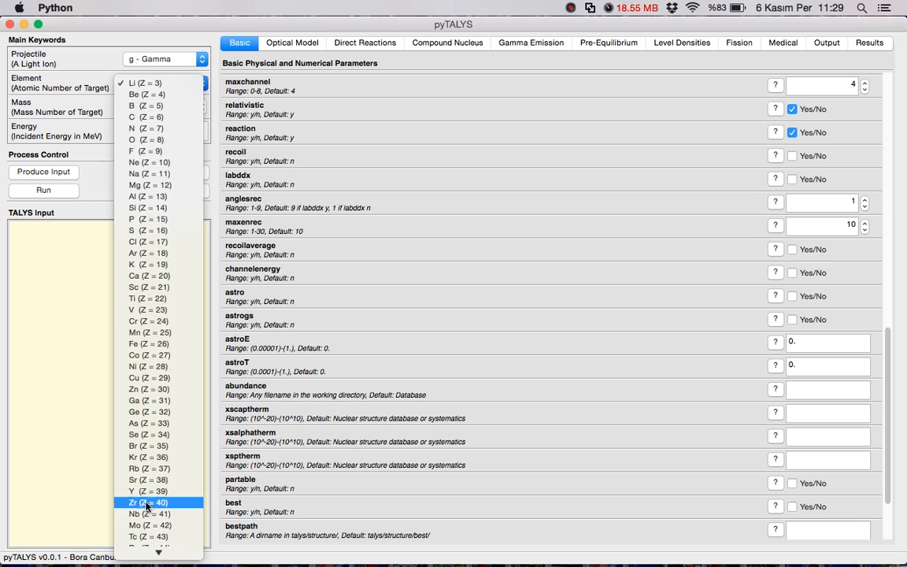
click(148, 502)
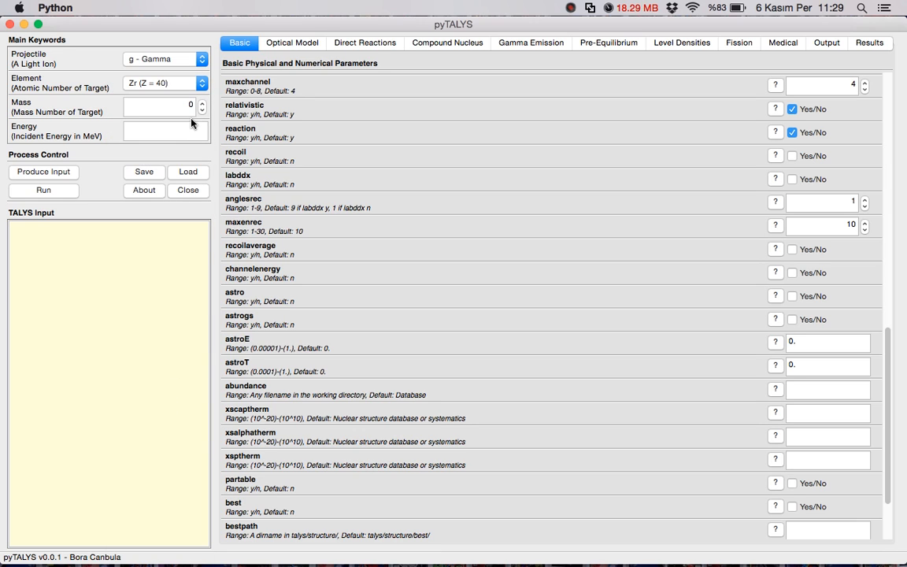
click(161, 108)
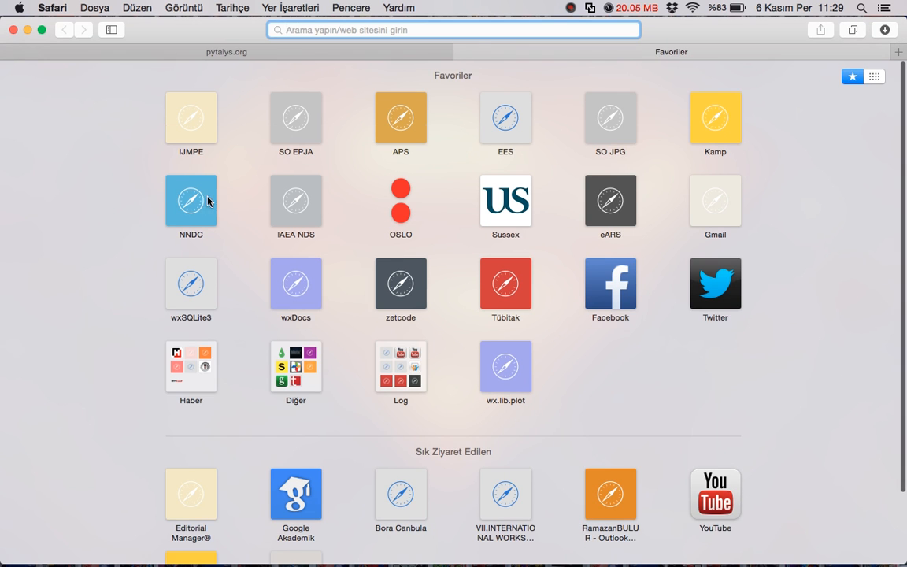
- Search EXFOR on IAEA NDS for Zr-90 target with reaction g,n and submit
click(296, 201)
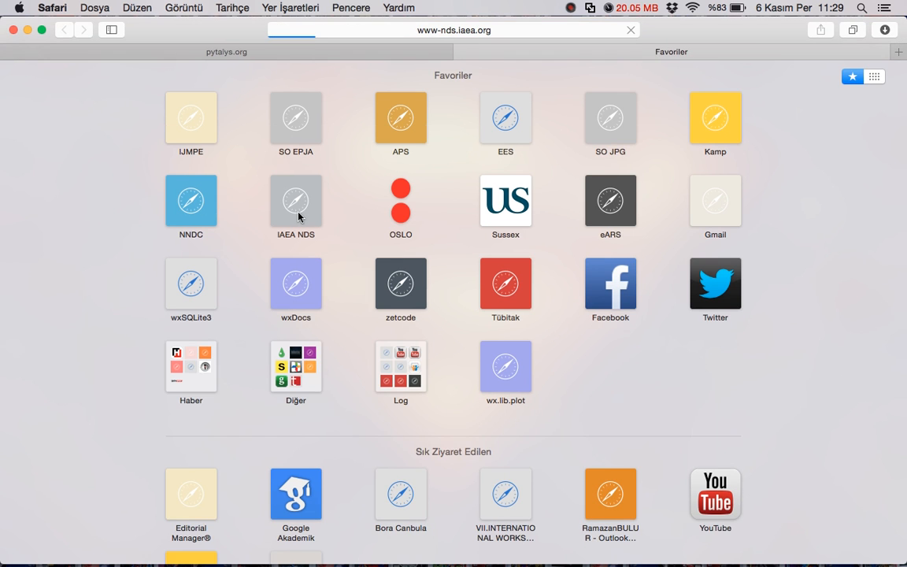
mouse_move(309, 268)
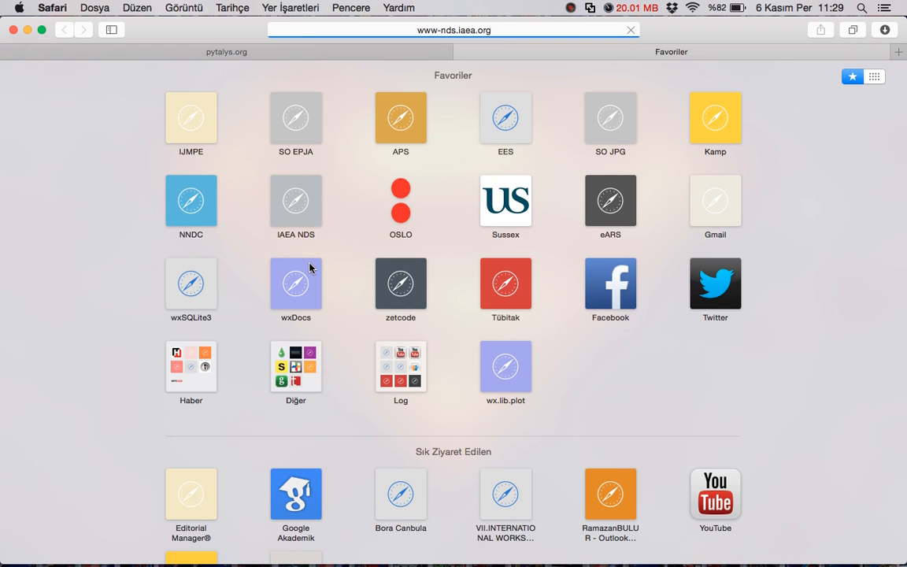
click(297, 208)
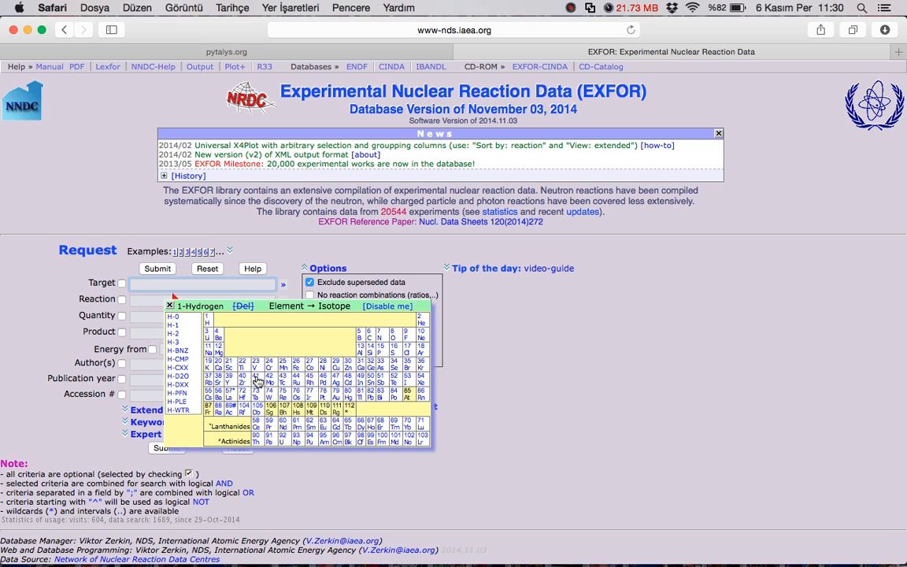
click(243, 368)
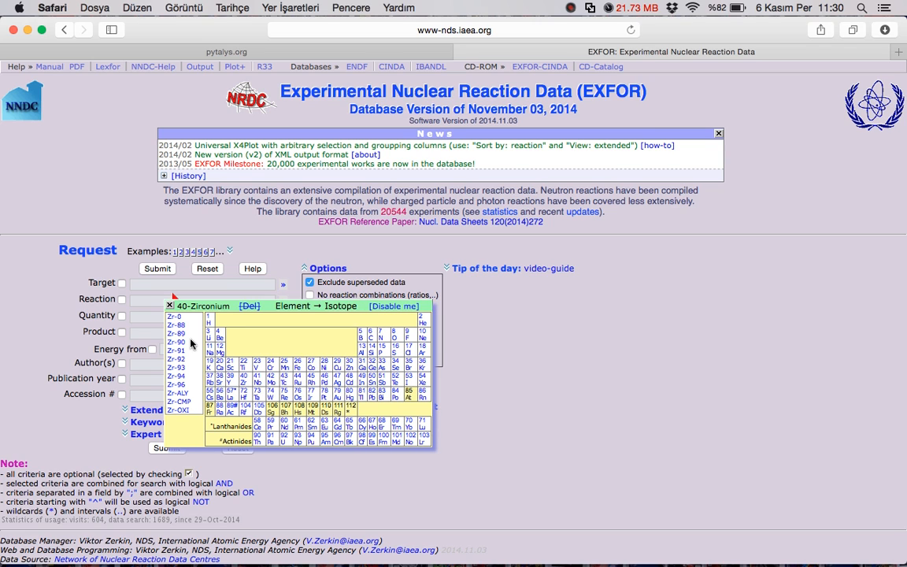
click(176, 342)
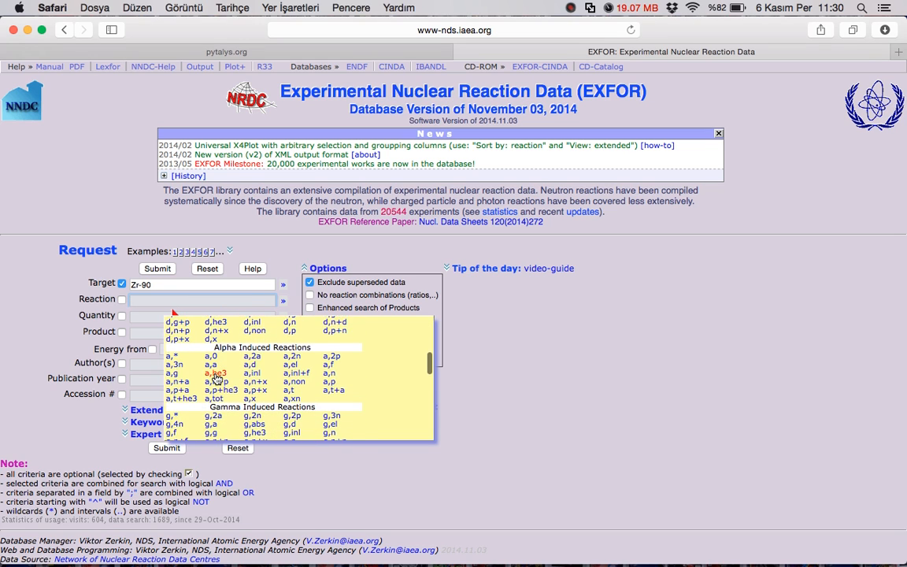
scroll(down, 3)
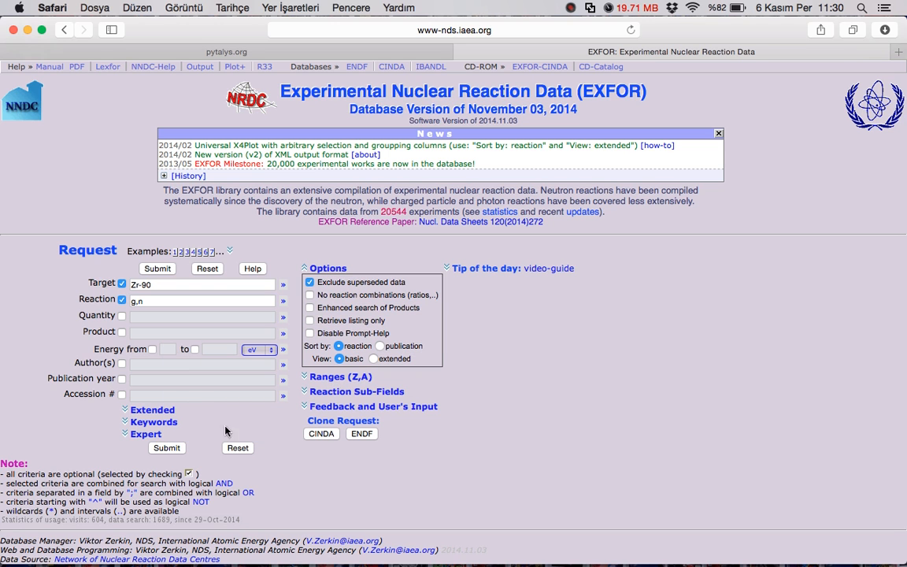
click(158, 268)
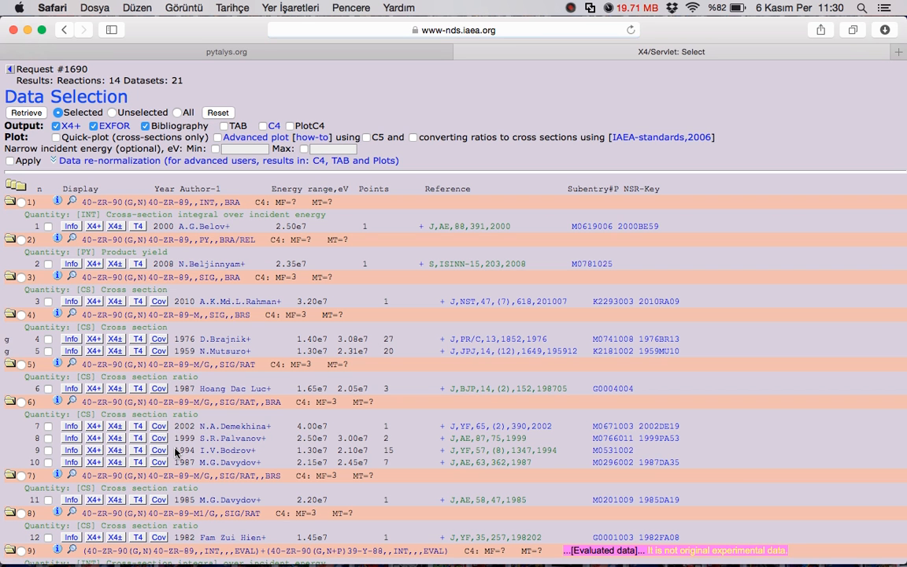
- Select the EN, DATA and DATA-ERR rows of the 1976 Zr-90(g,n) SIG entry M0741.008
scroll(down, 3)
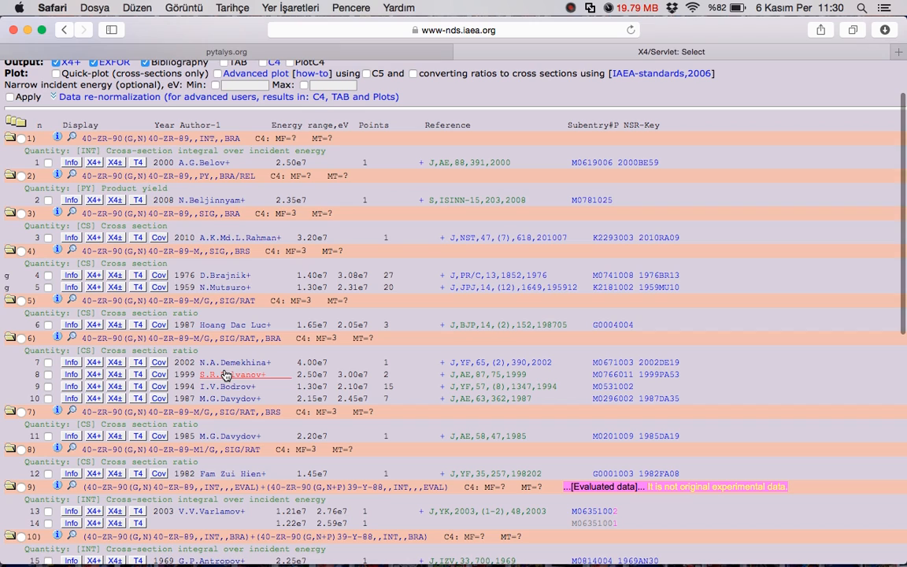
mouse_move(228, 375)
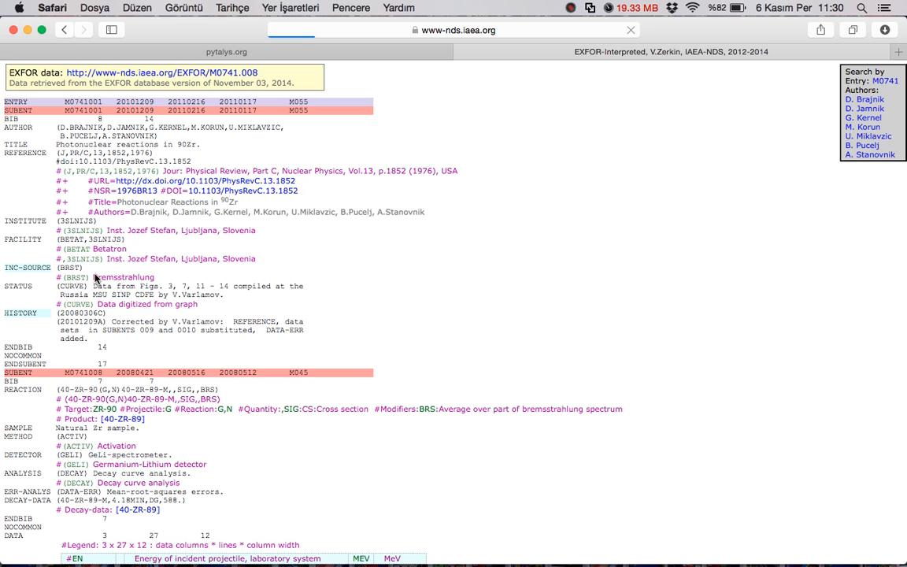
scroll(down, 3)
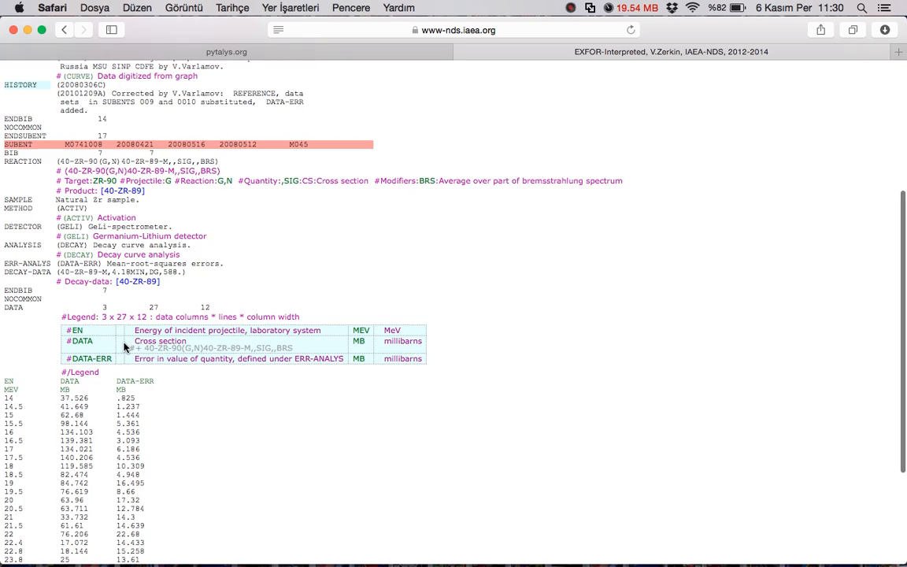
scroll(down, 3)
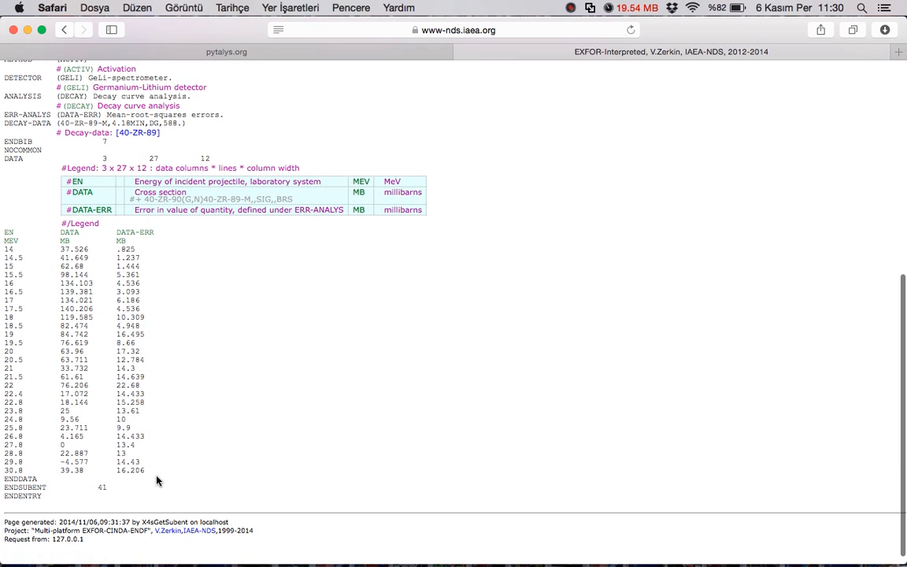
drag(16, 284, 142, 470)
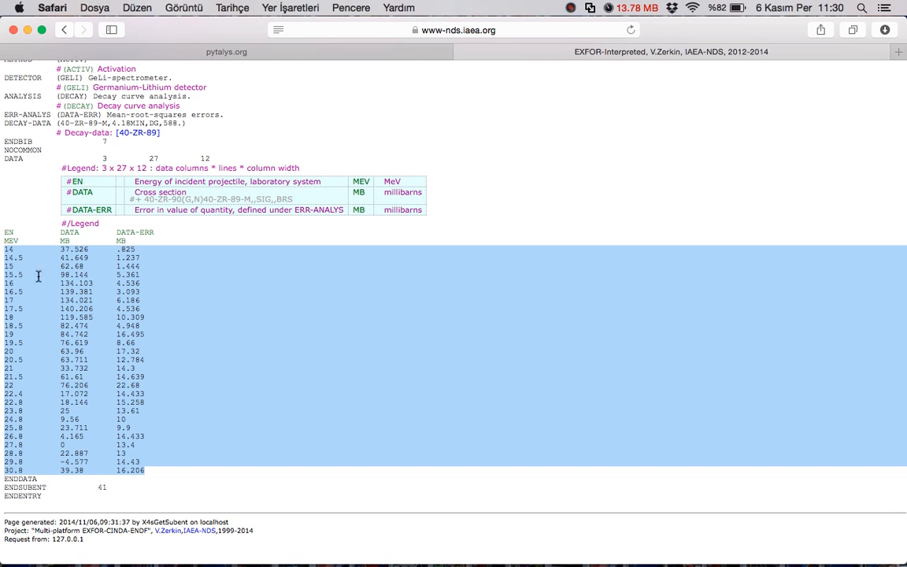
mouse_move(129, 358)
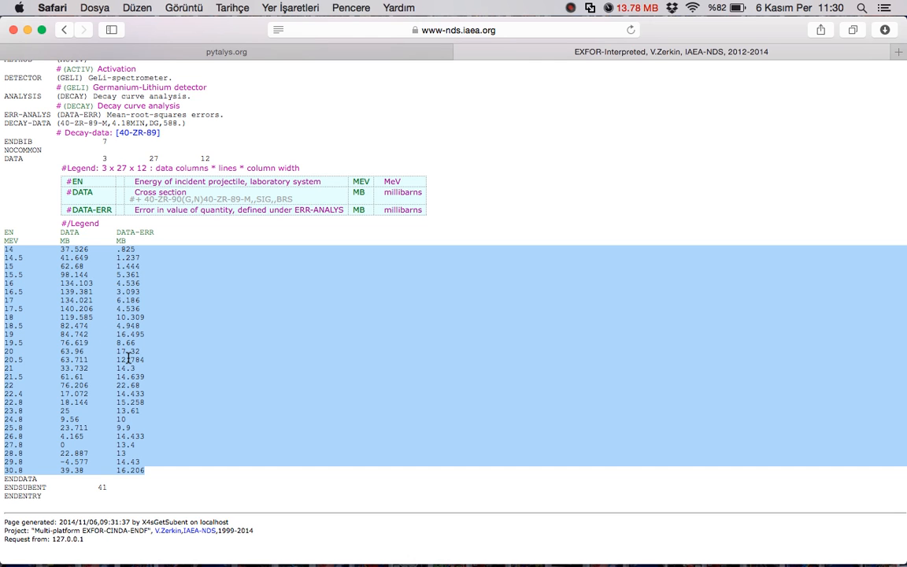
mouse_move(207, 415)
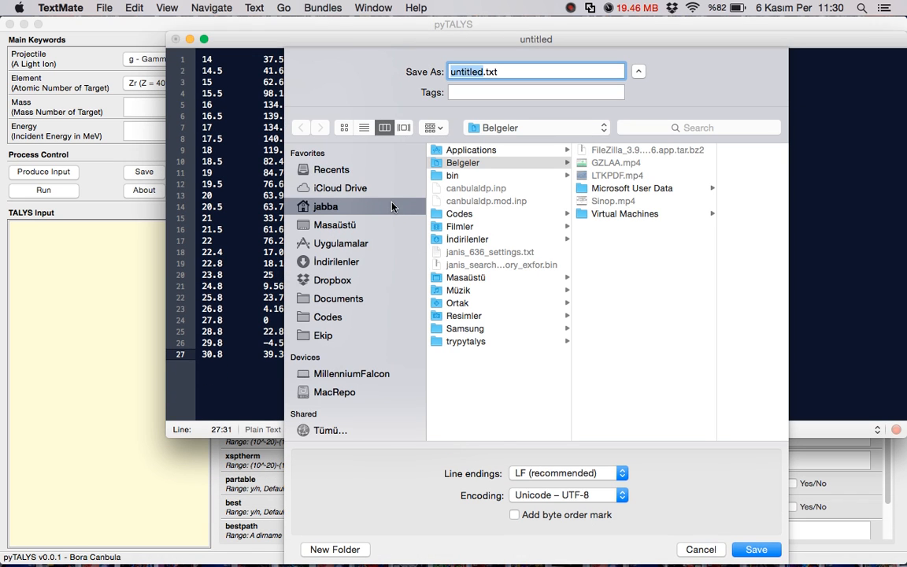
- Save the copied experimental data as data.txt in the trypytalys folder
click(466, 341)
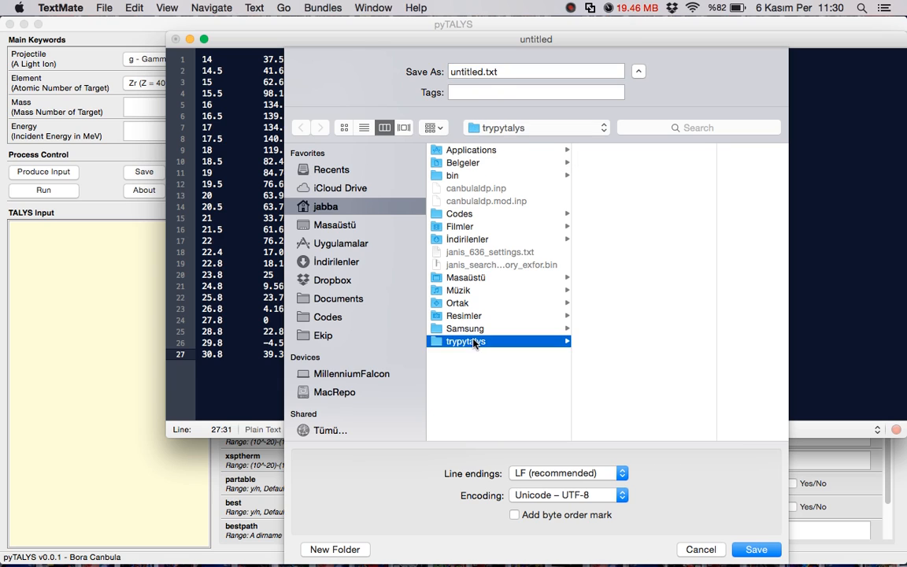
click(535, 73)
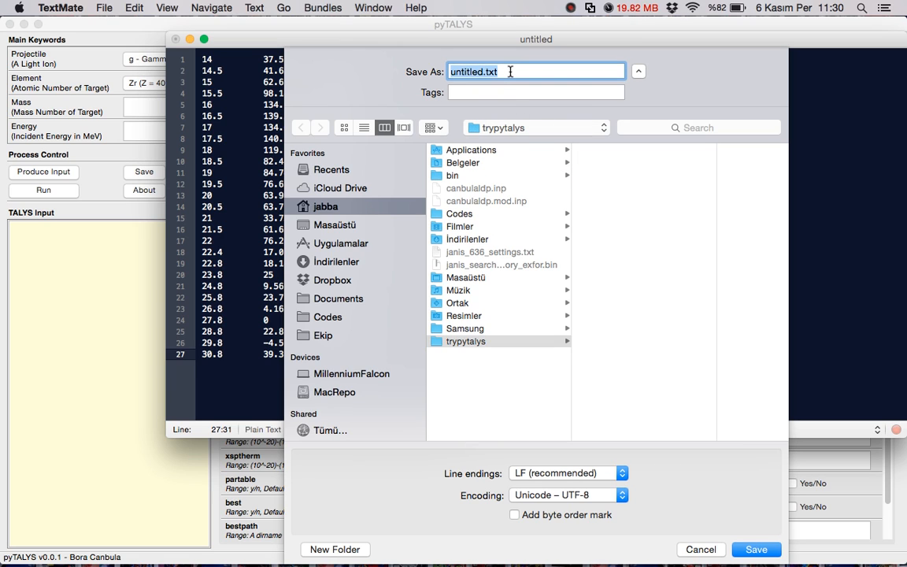
text(data.)
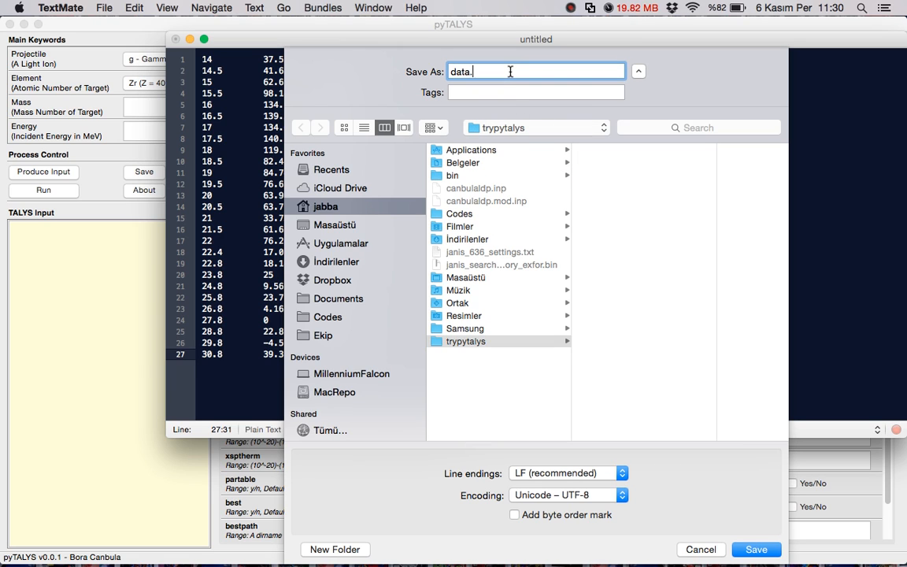
click(756, 549)
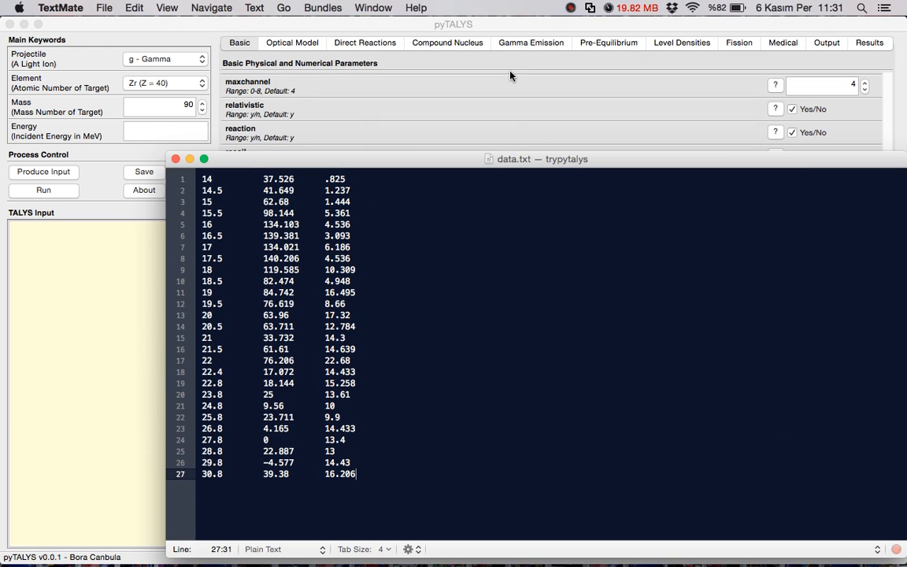
mouse_move(484, 202)
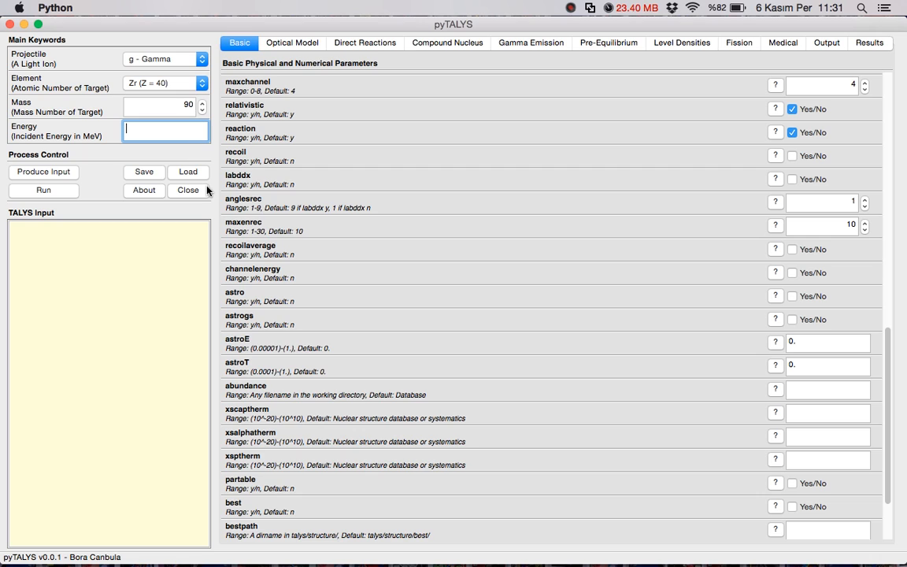
- Set the energy range to 10.0 40.0 1.0 and produce the TALYS input for g on Zr-90
text(1)
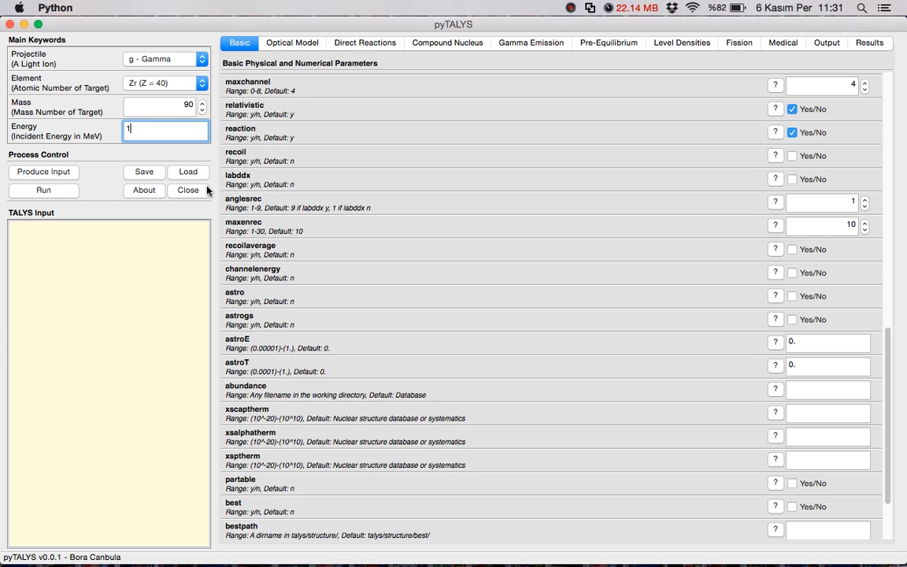
text(0.0)
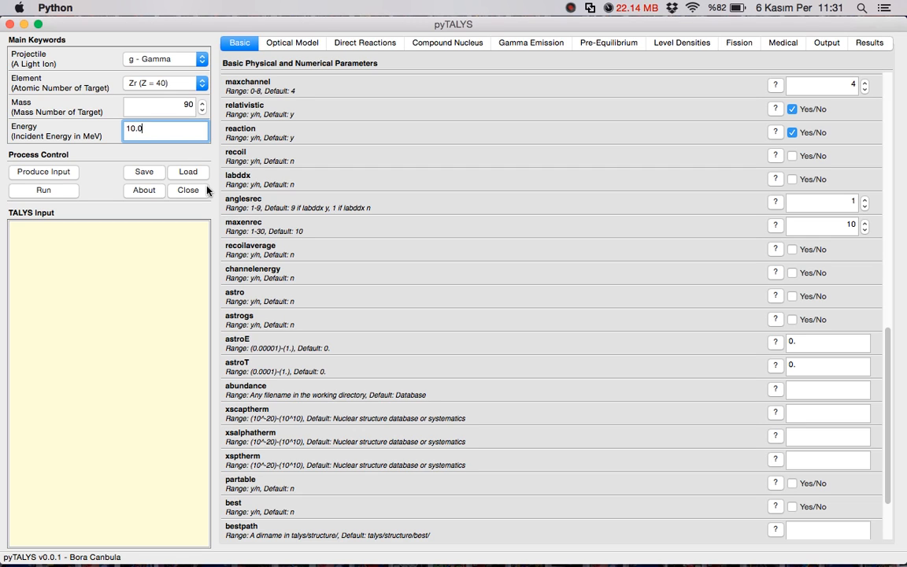
text(40.0)
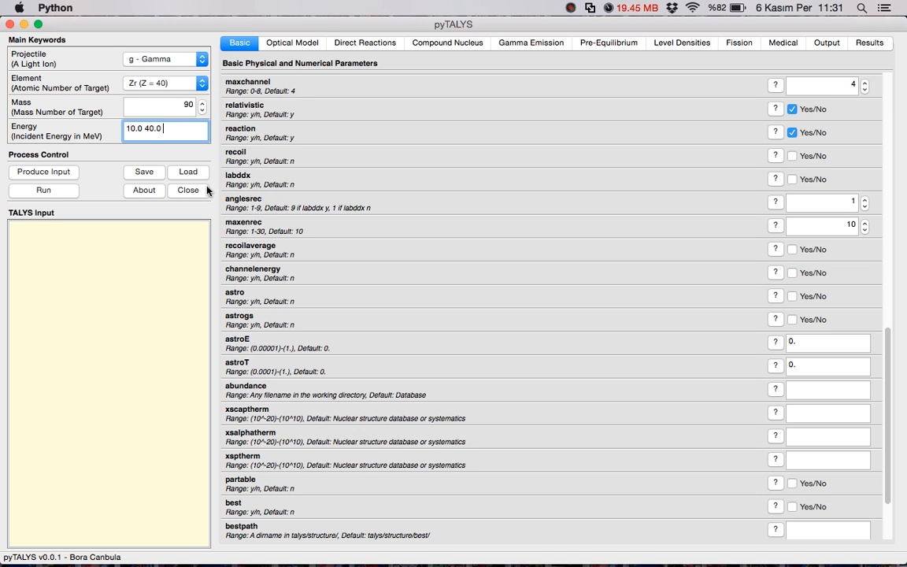
text(1.0)
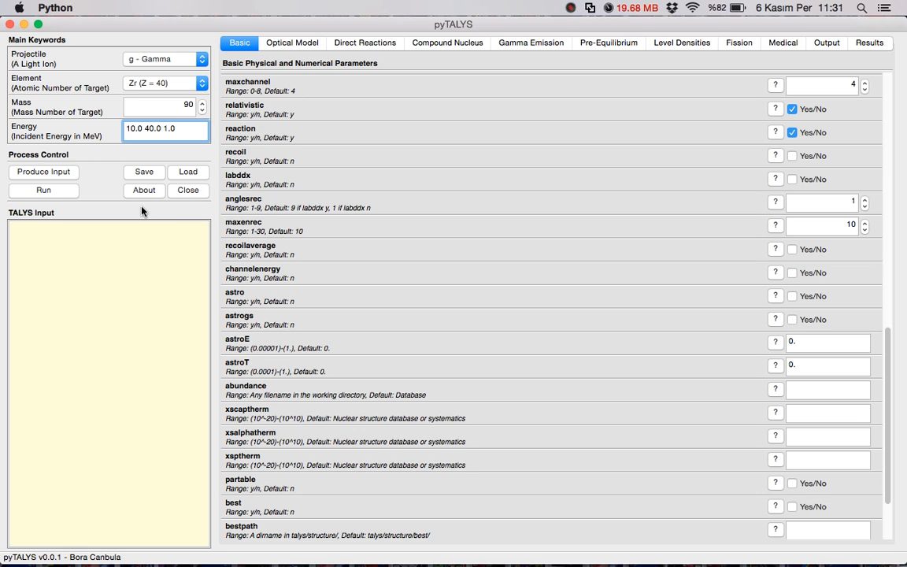
click(44, 172)
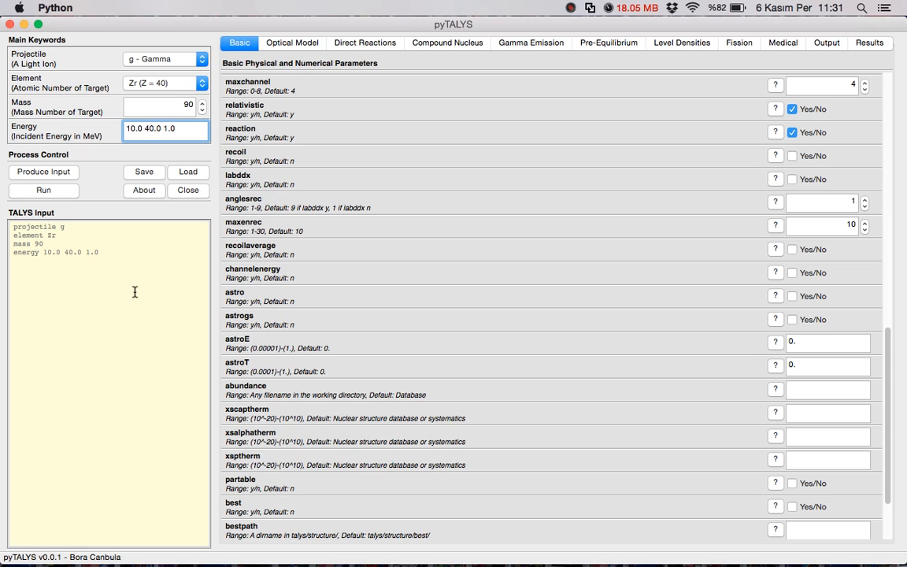
mouse_move(118, 303)
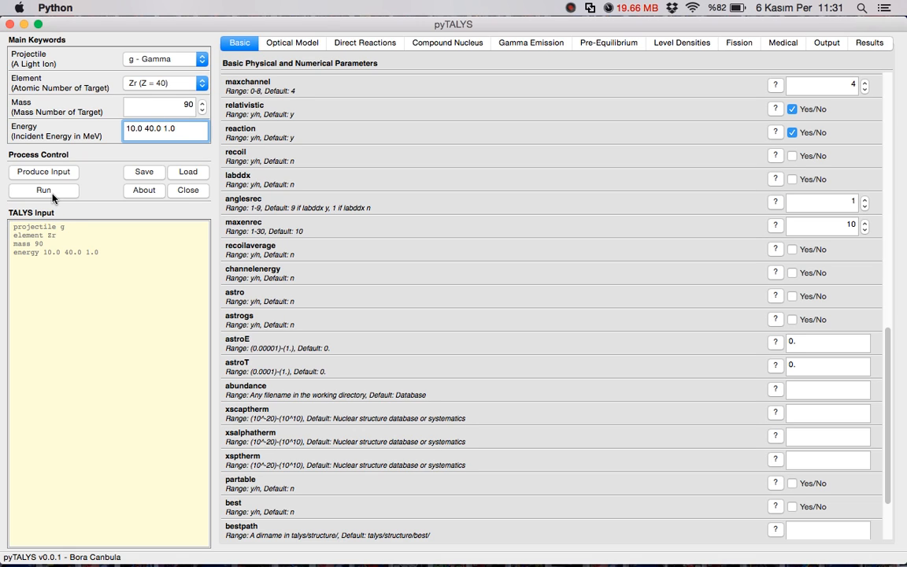
- Start the TALYS calculation with Run under Process Control
click(44, 189)
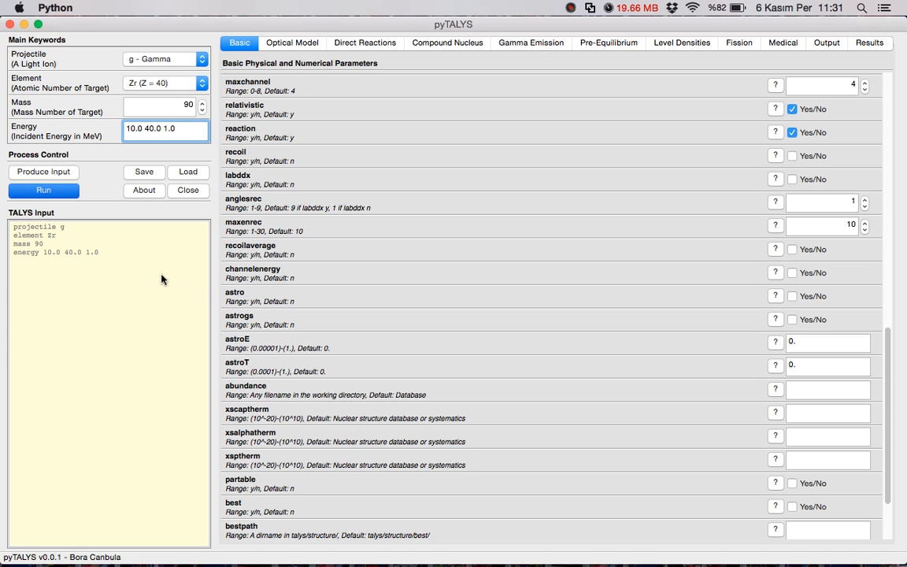
mouse_move(342, 325)
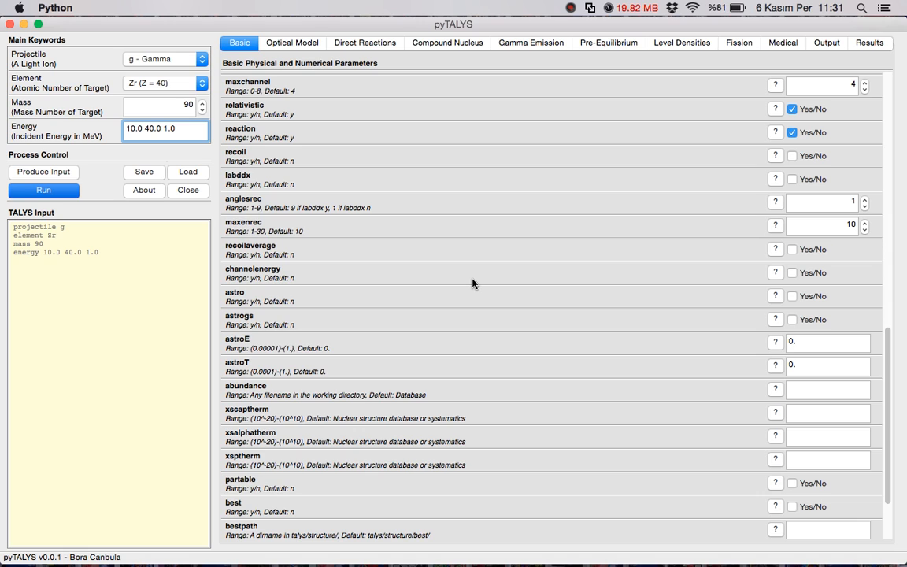
mouse_move(533, 284)
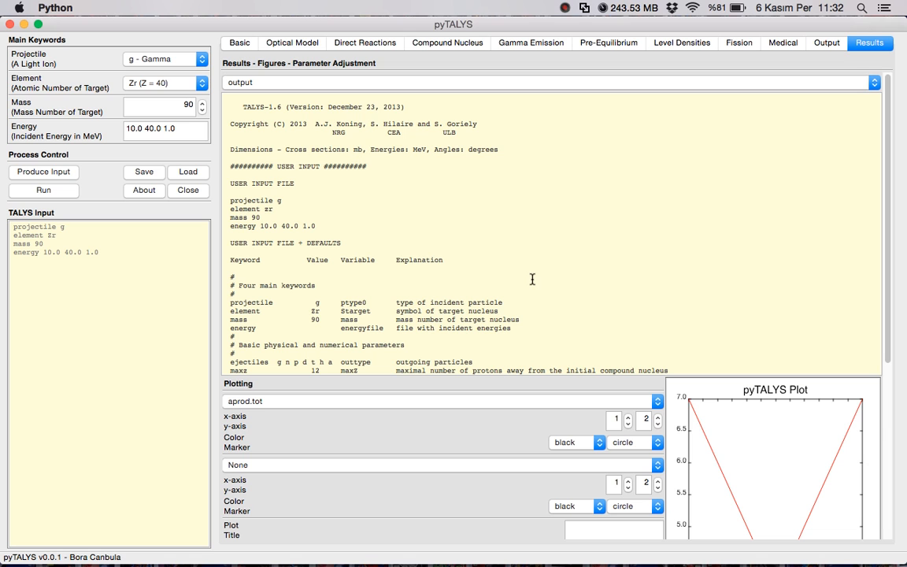
- Show the rp040089.tot result table and choose rp040089.tot as the first plotting dataset
scroll(down, 3)
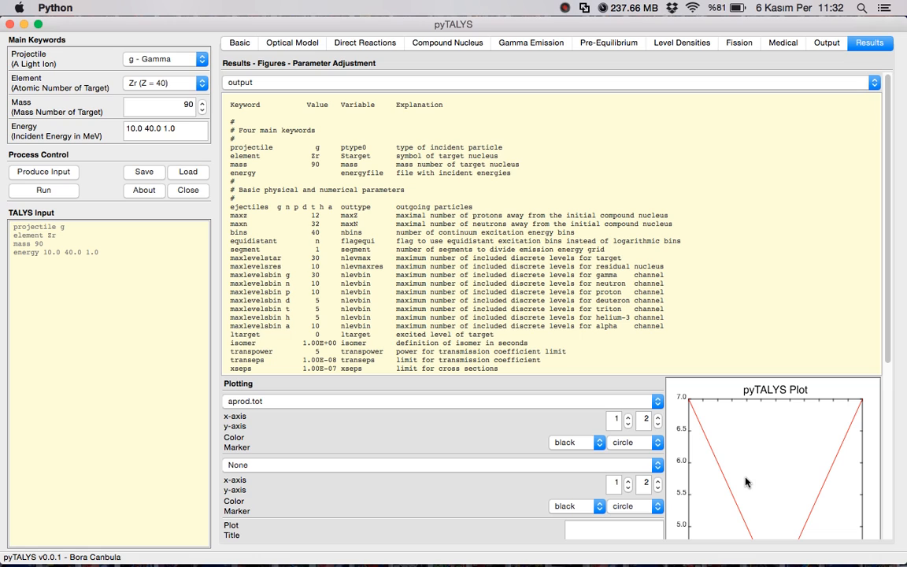
mouse_move(791, 495)
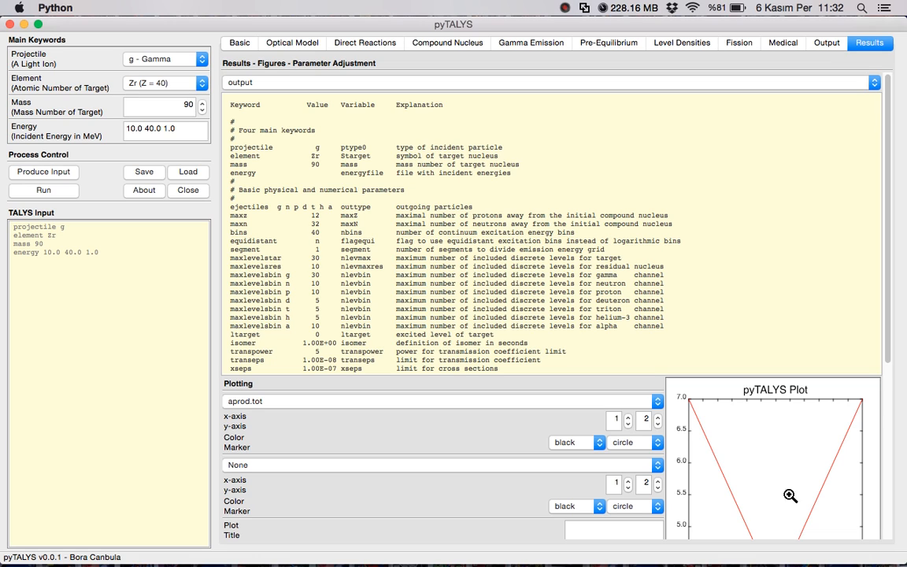
mouse_move(725, 331)
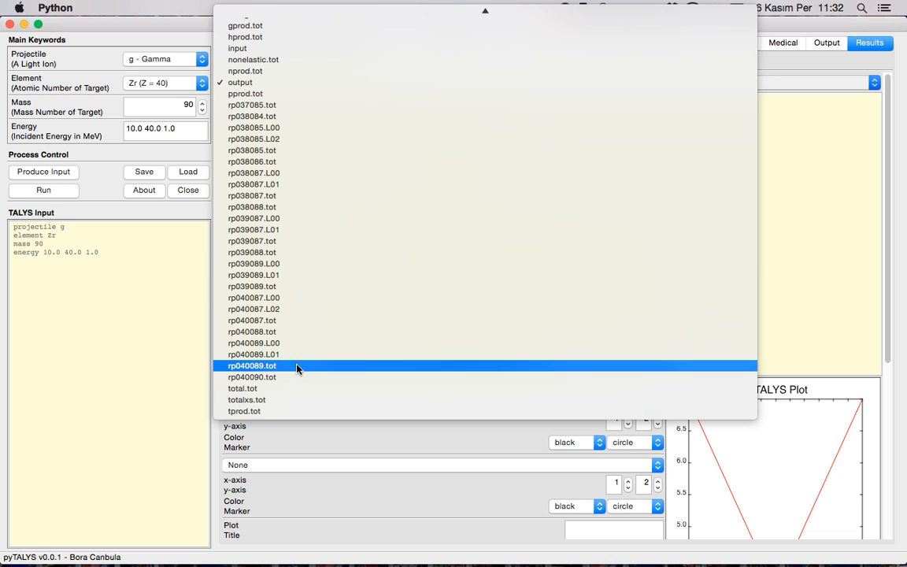
mouse_move(287, 372)
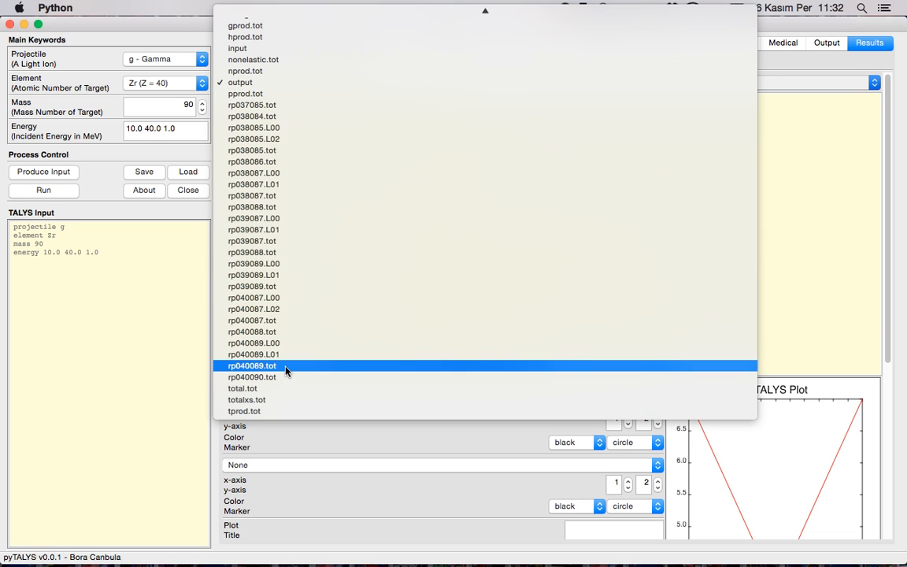
click(252, 365)
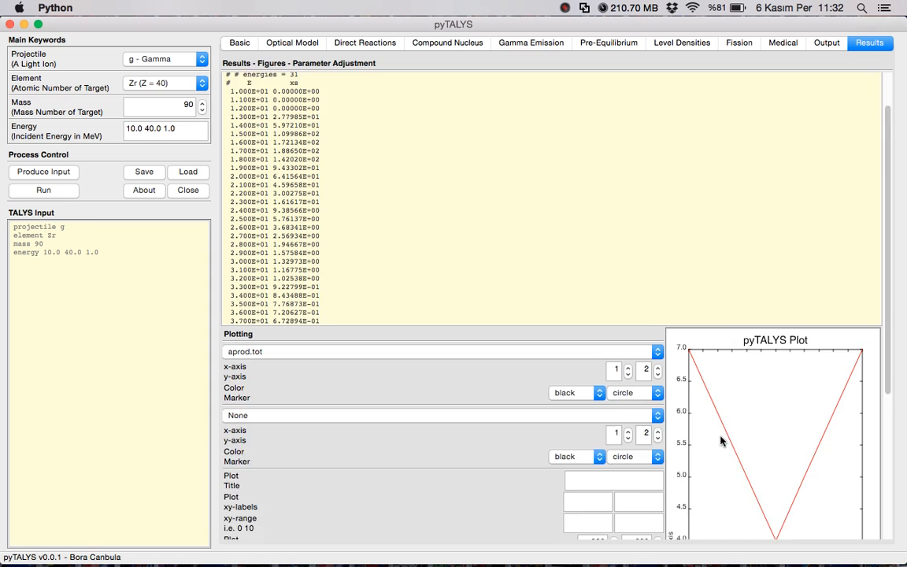
scroll(down, 3)
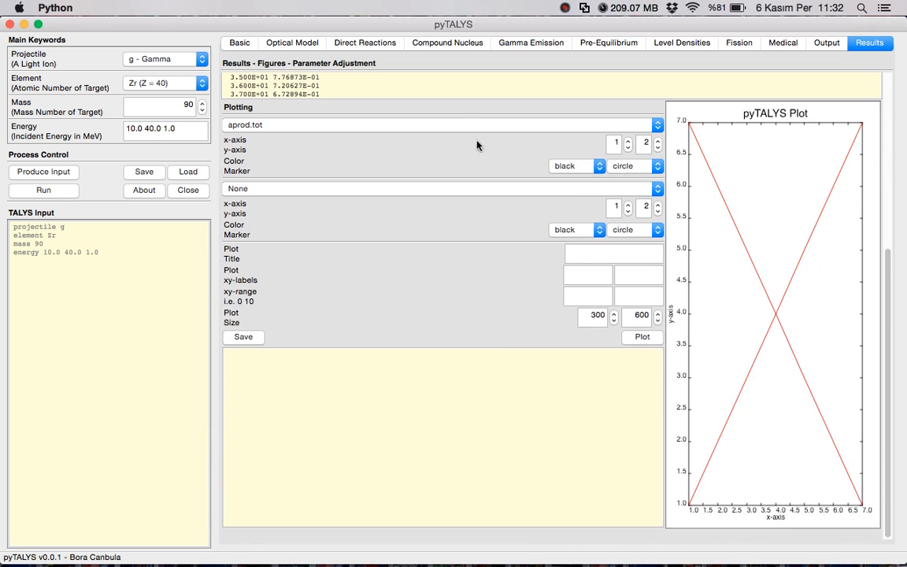
click(438, 124)
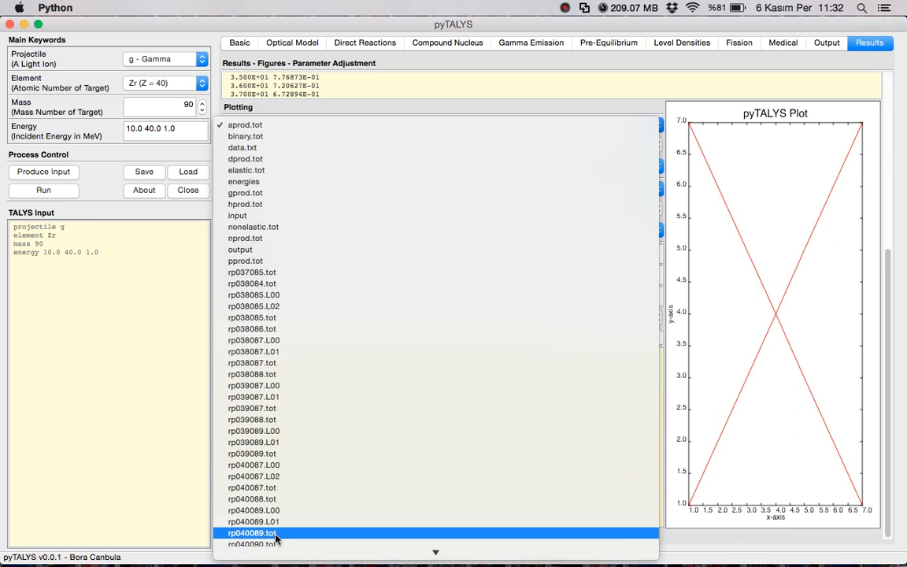
click(274, 533)
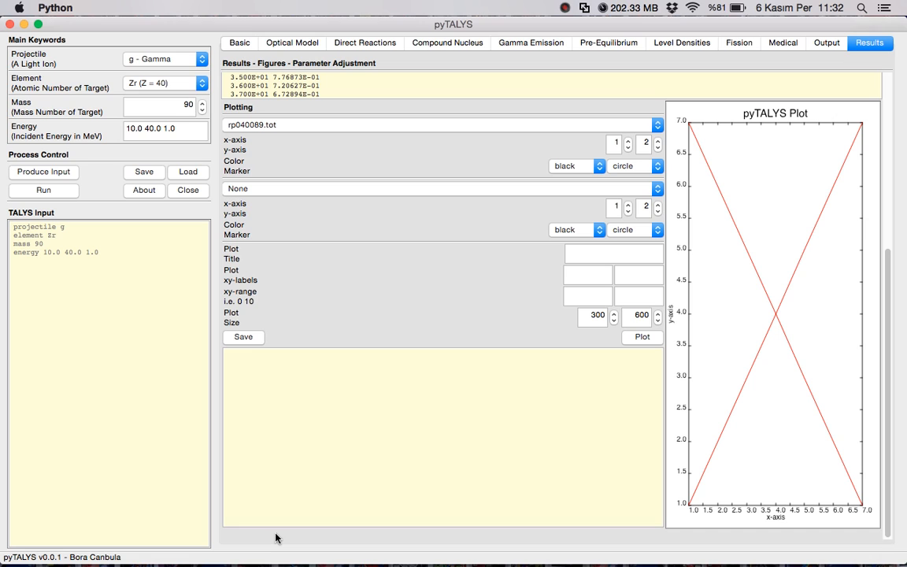
mouse_move(529, 352)
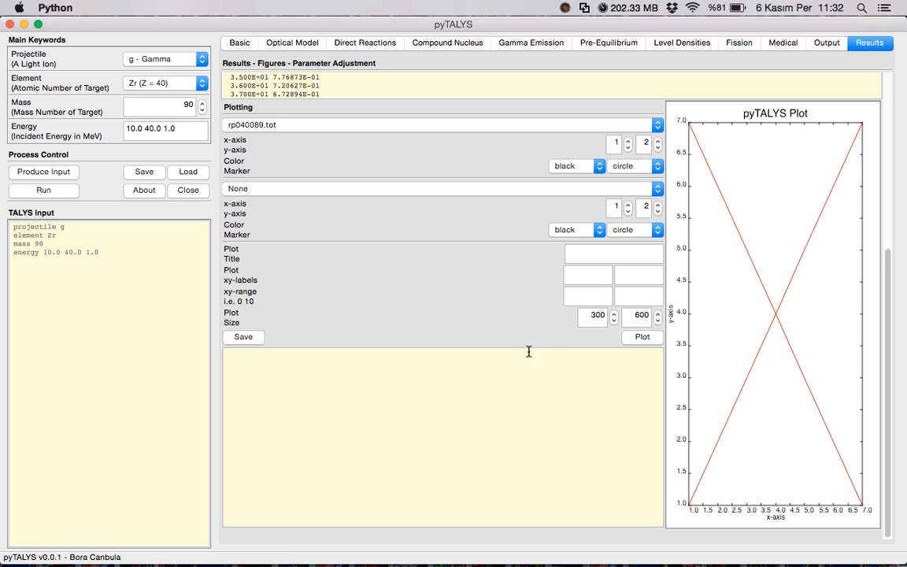
mouse_move(622, 195)
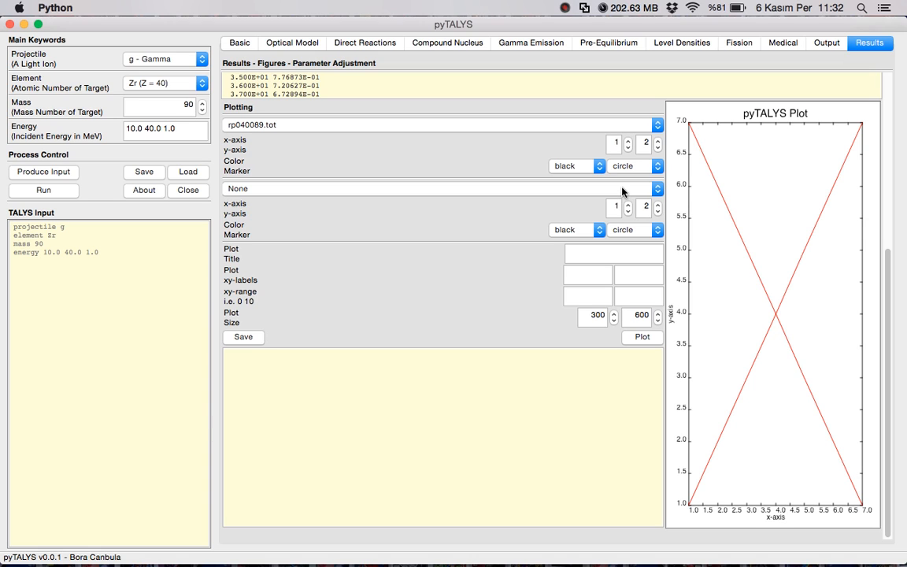
mouse_move(659, 147)
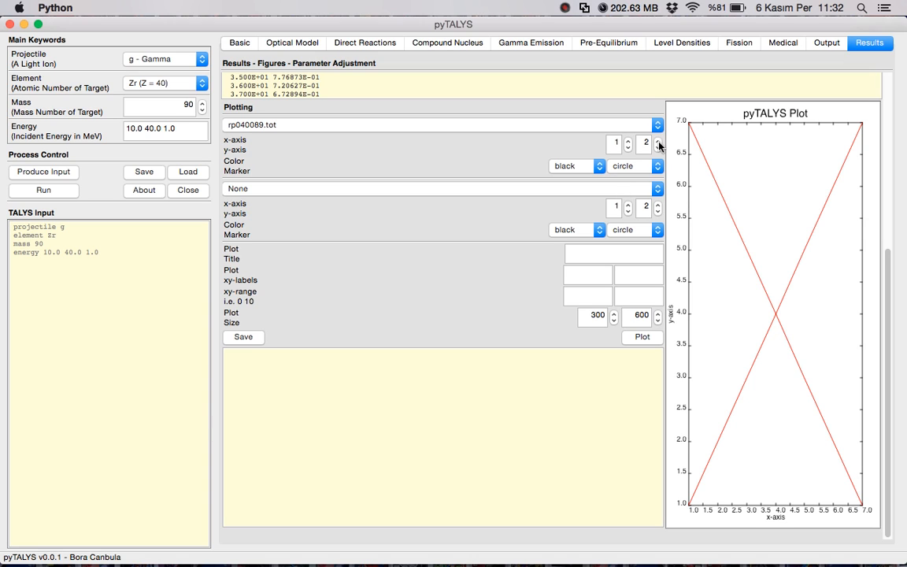
- Plot rp040089.tot columns 1 and 2 as a red line curve
click(659, 140)
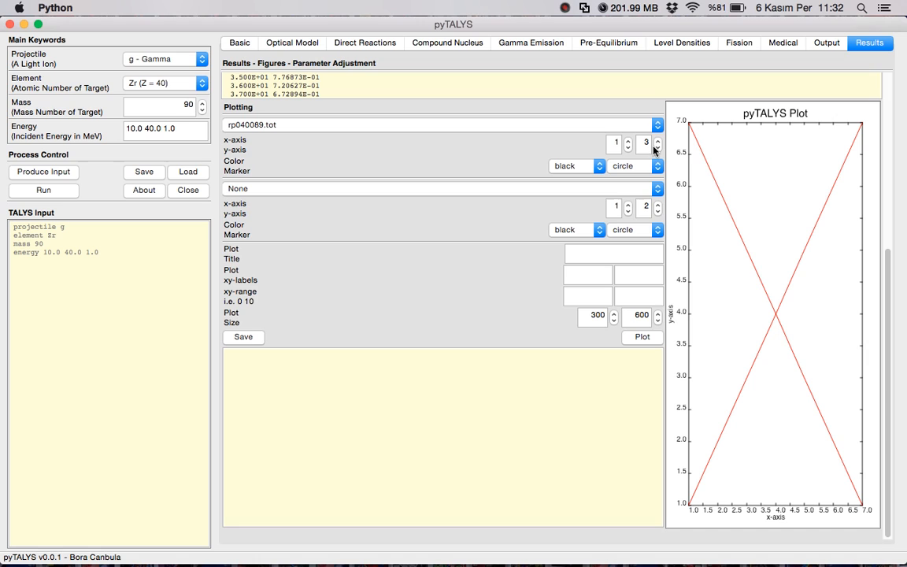
click(659, 145)
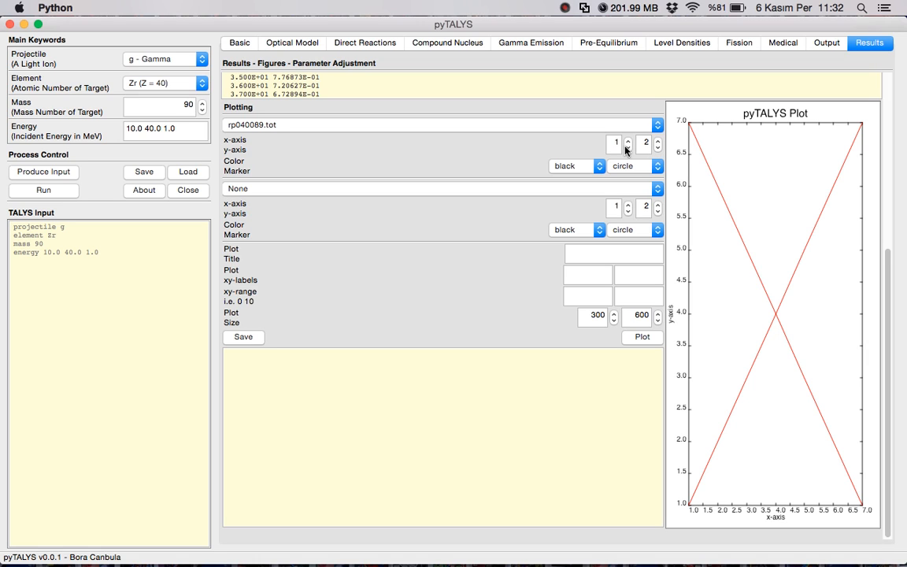
mouse_move(639, 186)
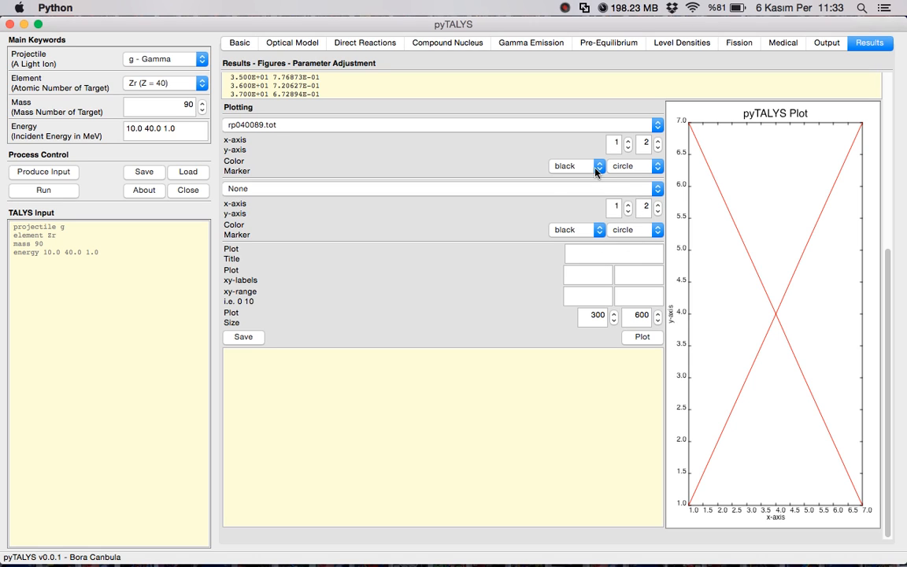
click(575, 166)
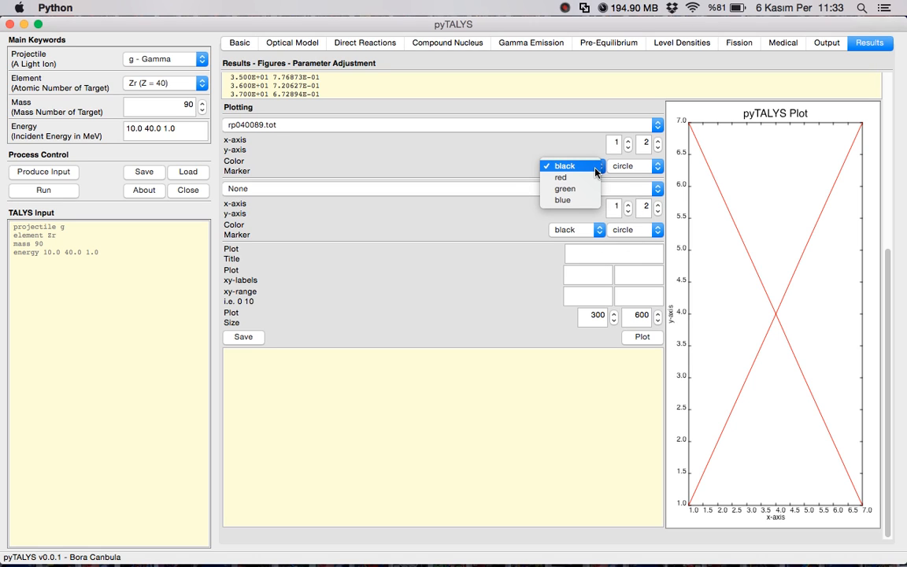
click(561, 176)
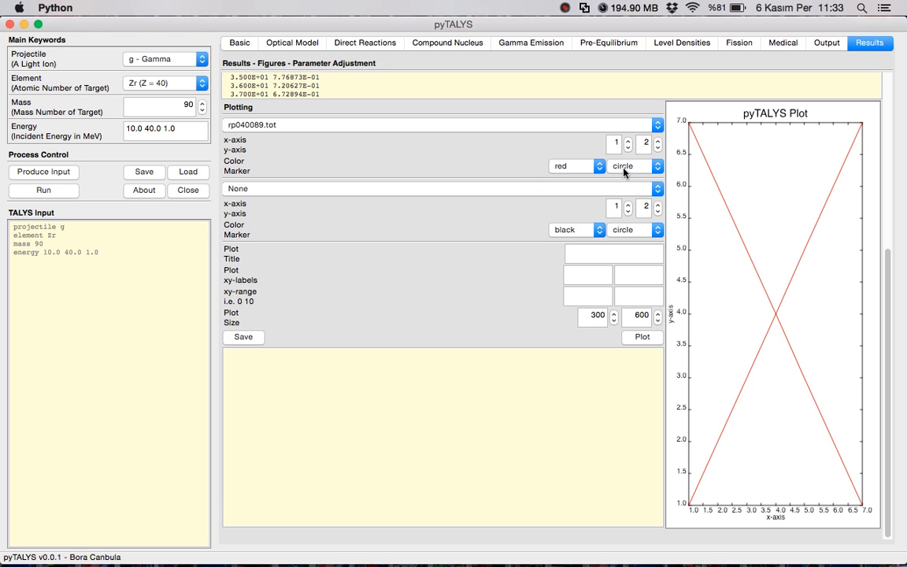
click(633, 165)
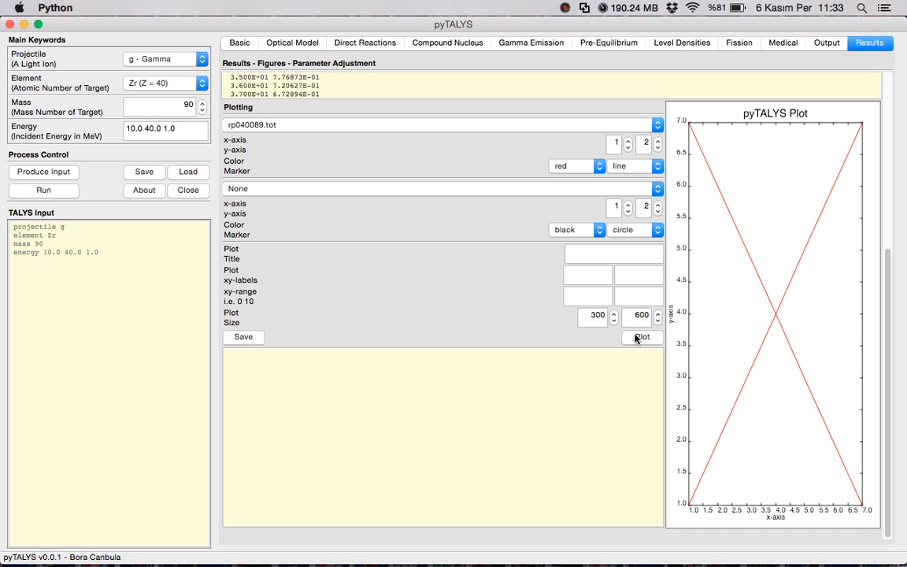
mouse_move(621, 338)
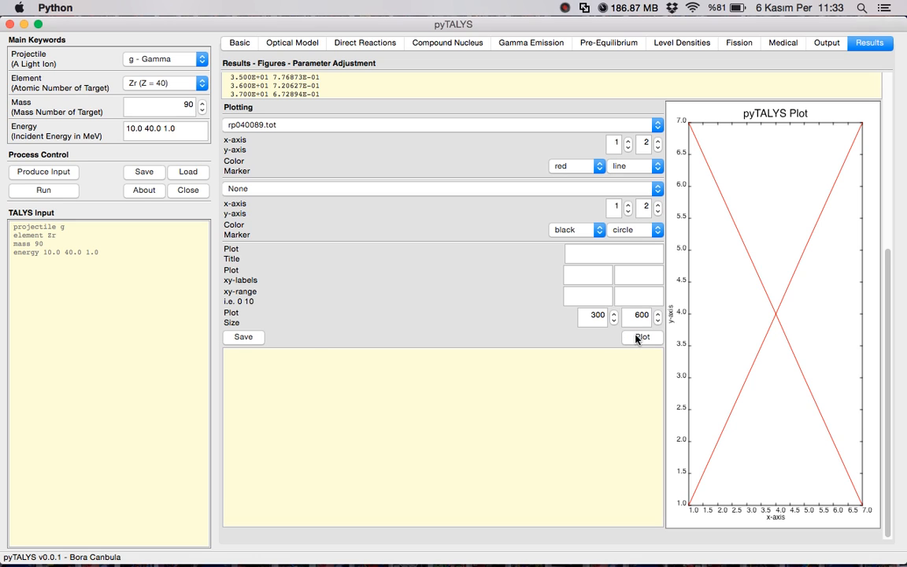
click(642, 337)
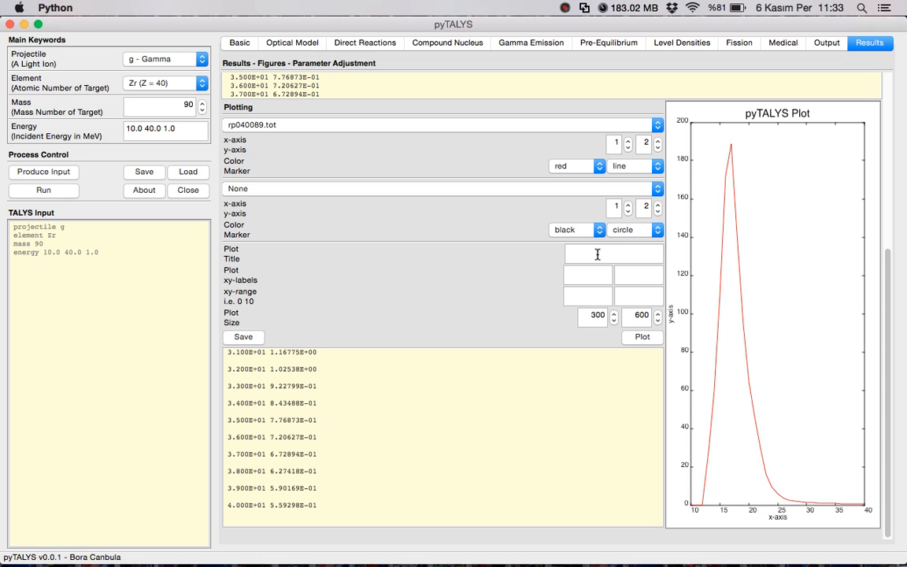
mouse_move(603, 268)
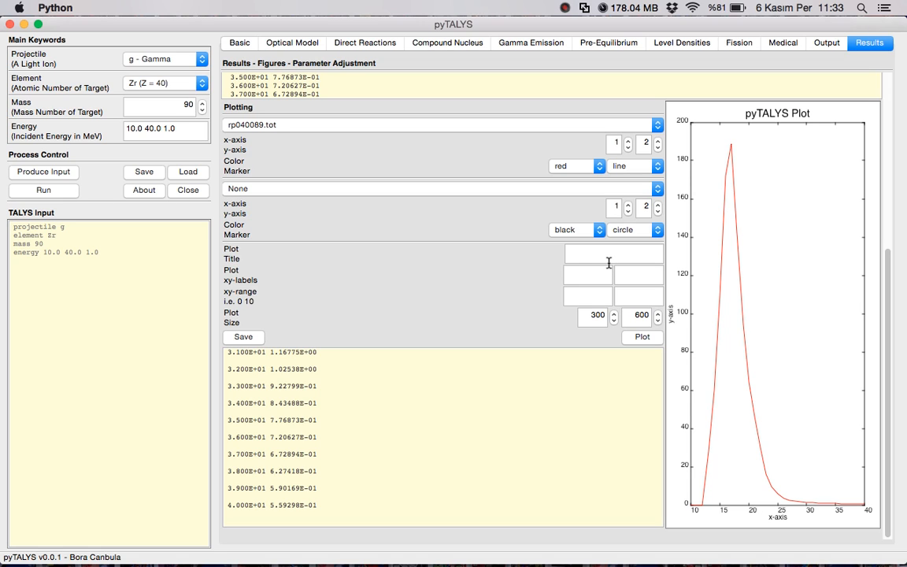
- Title the plot Cross Section with axis labels Energy and Cross Section and redraw it
click(613, 252)
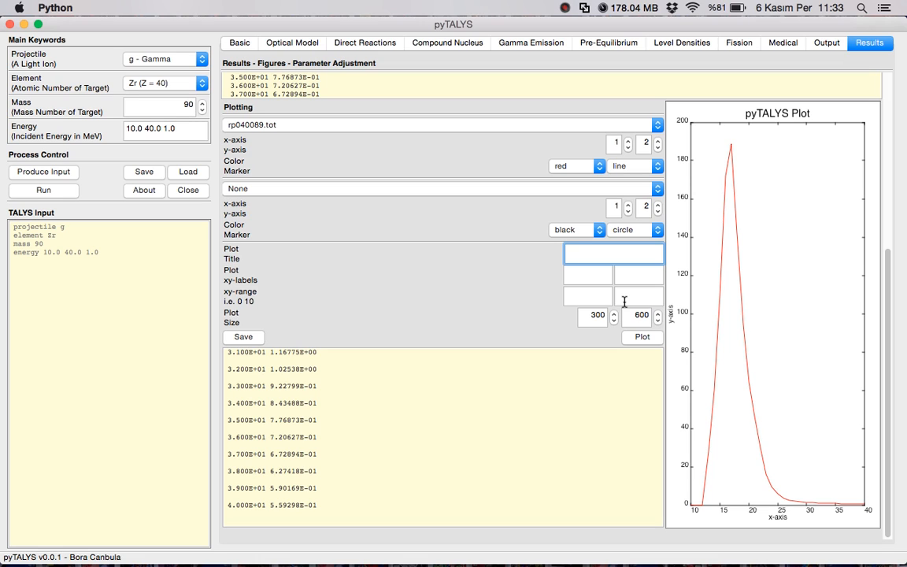
text(Cross Section)
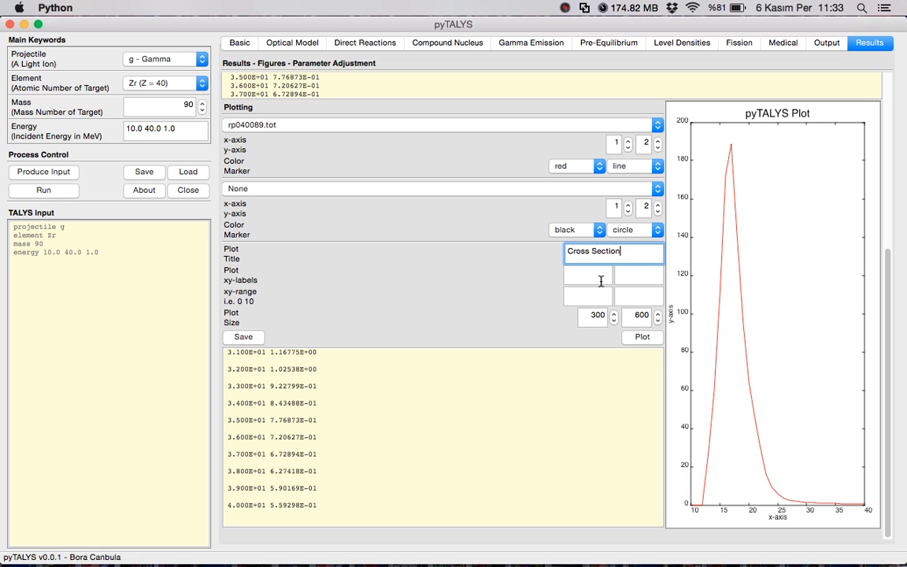
text(E)
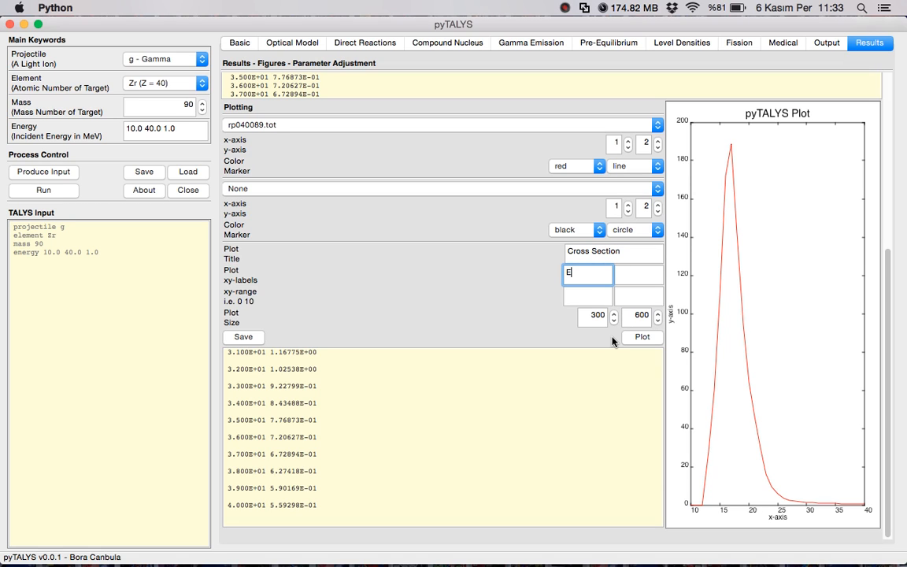
text(nergy)
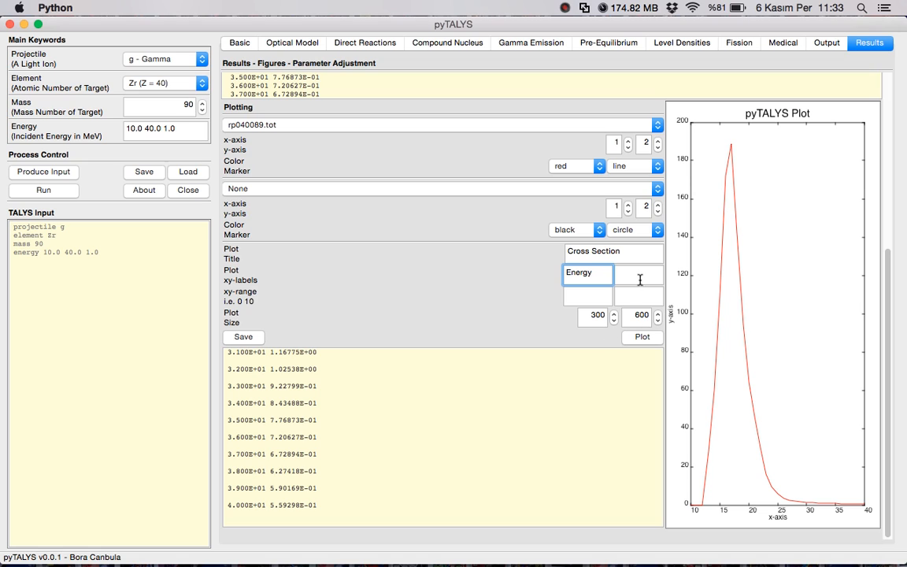
text(Cross Section)
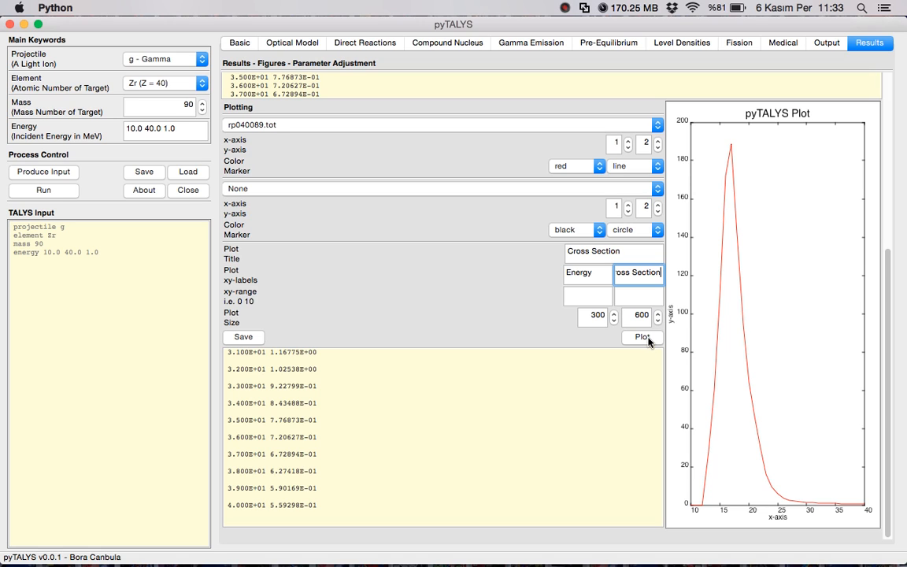
click(643, 337)
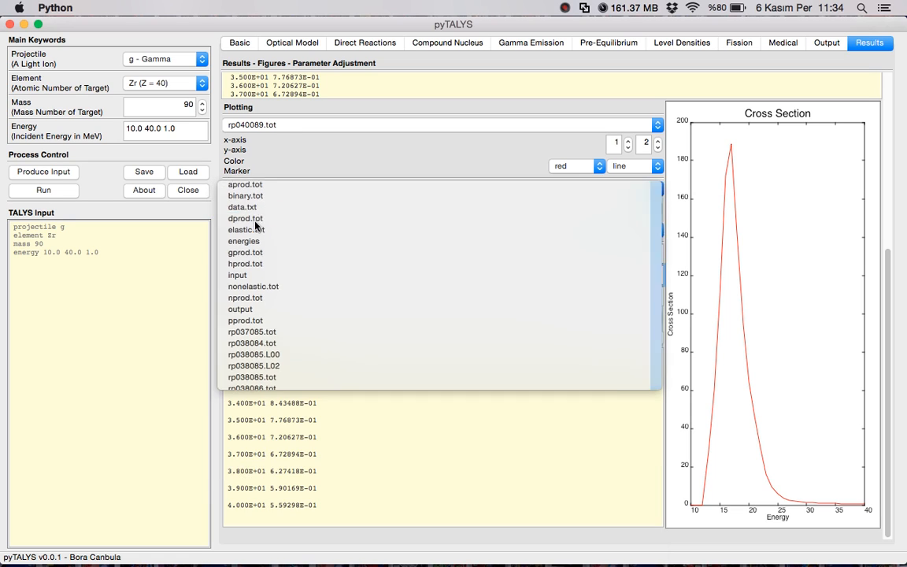
- Add data.txt as a second dataset shown as blue square markers and replot
click(243, 208)
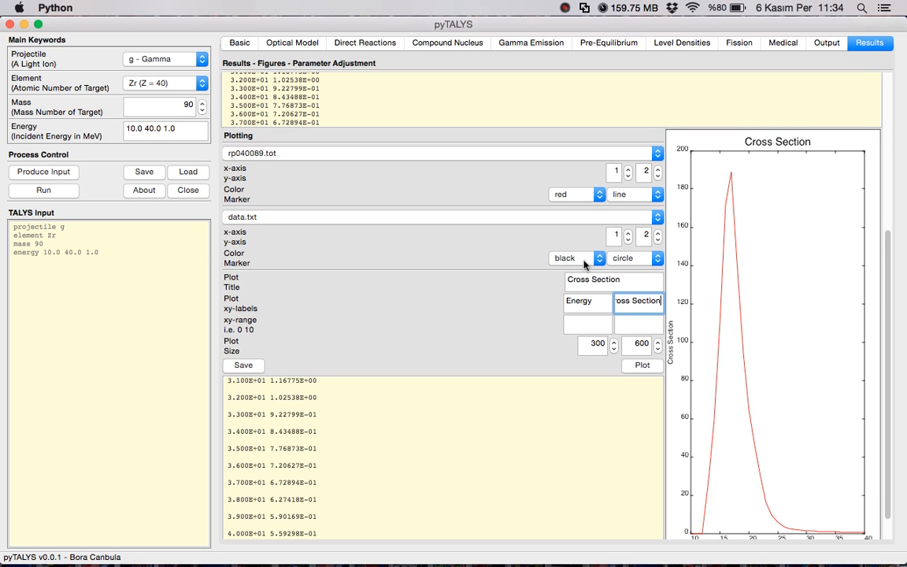
click(575, 259)
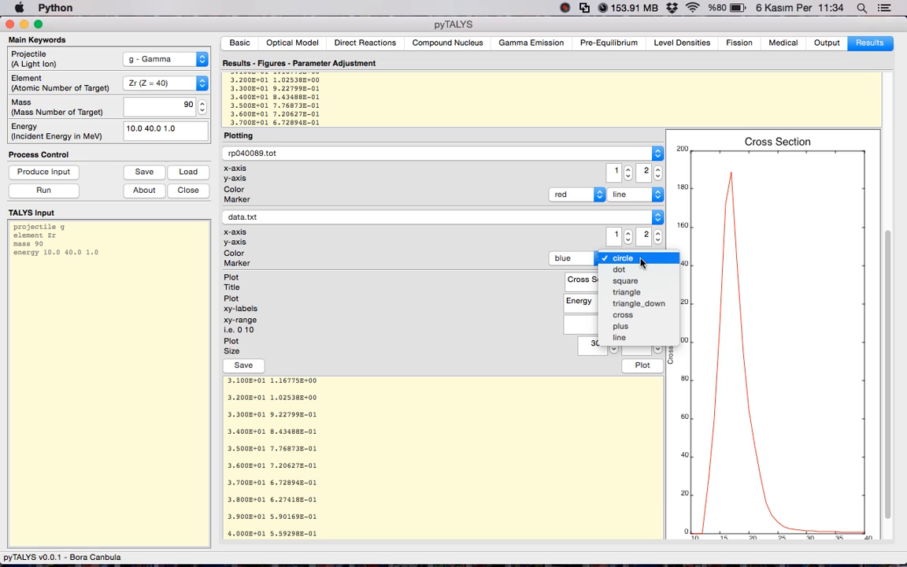
mouse_move(649, 280)
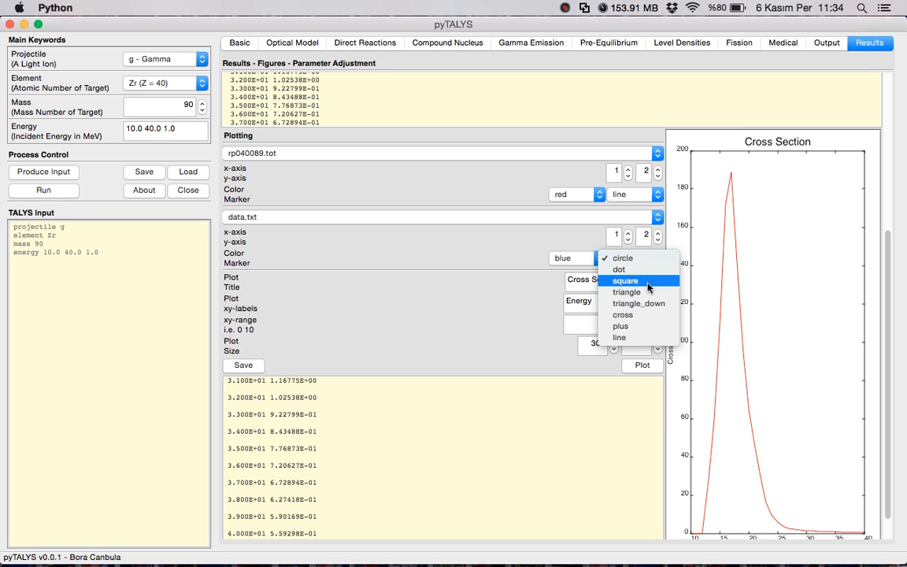
click(626, 280)
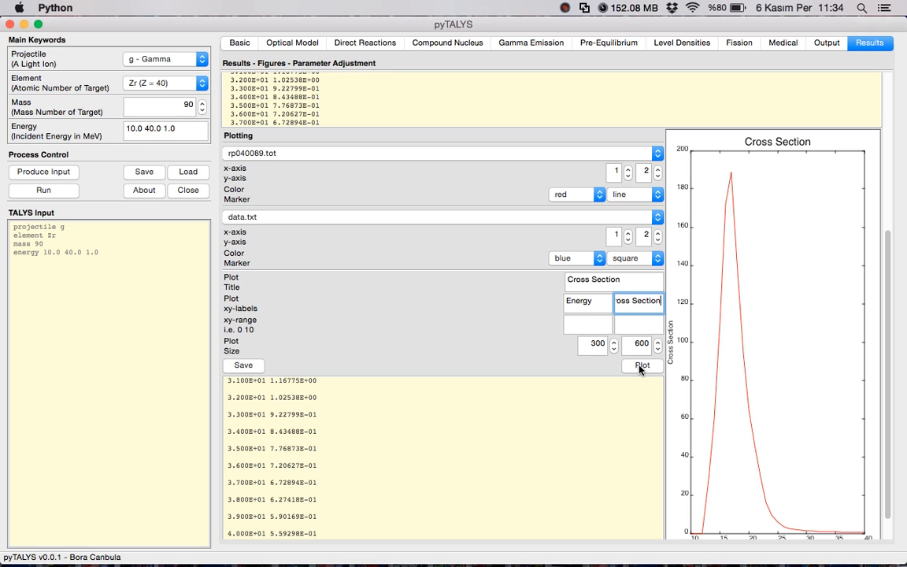
click(641, 365)
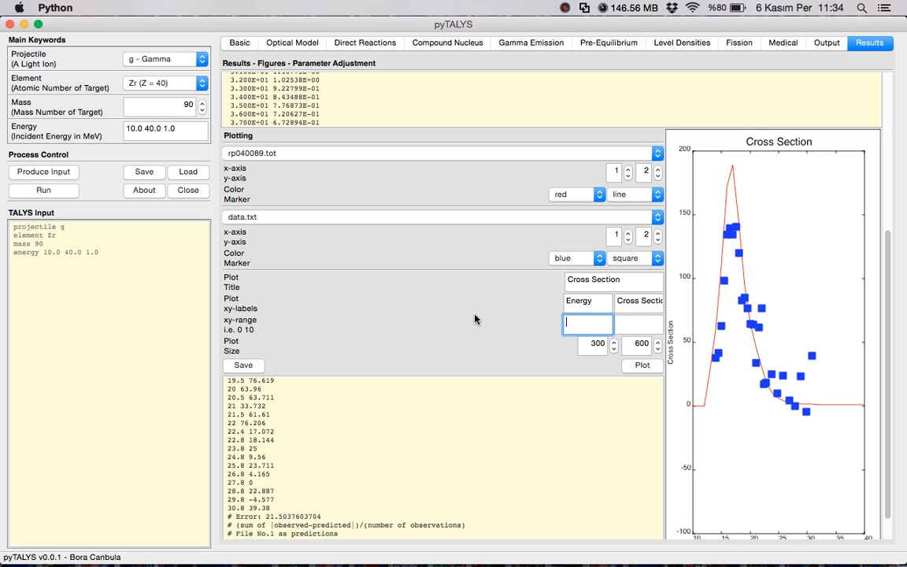
- Replot with x-range 0 40, y-range 0 200 and a larger 500-wide plot
text(0 40)
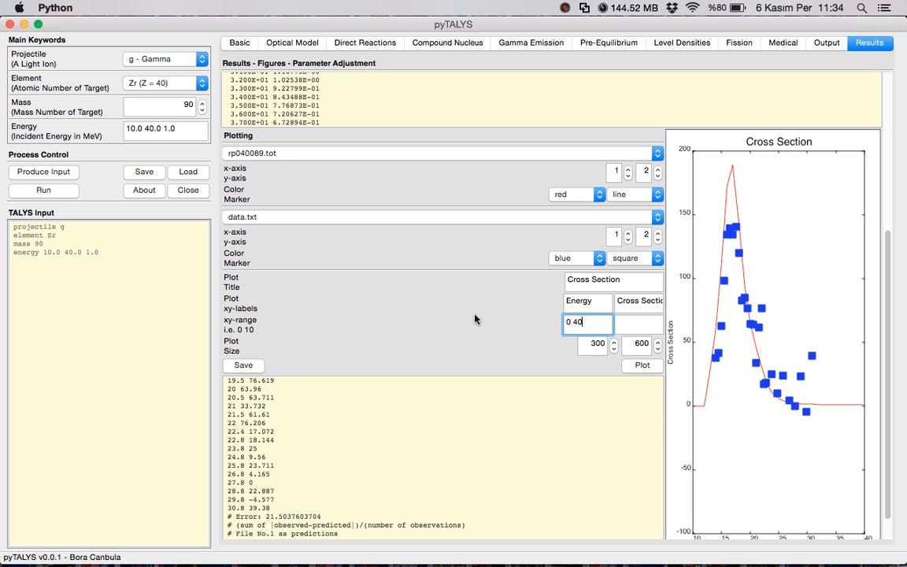
click(637, 321)
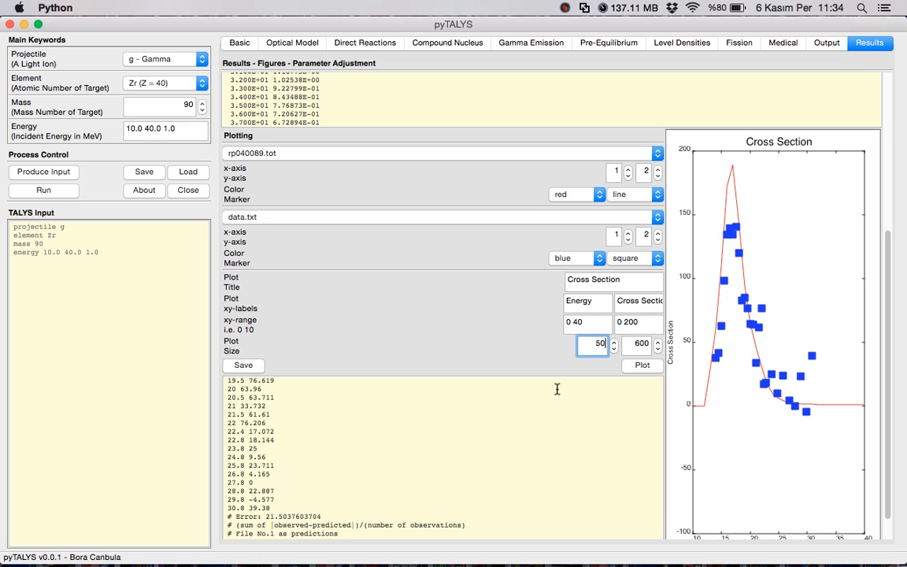
click(643, 365)
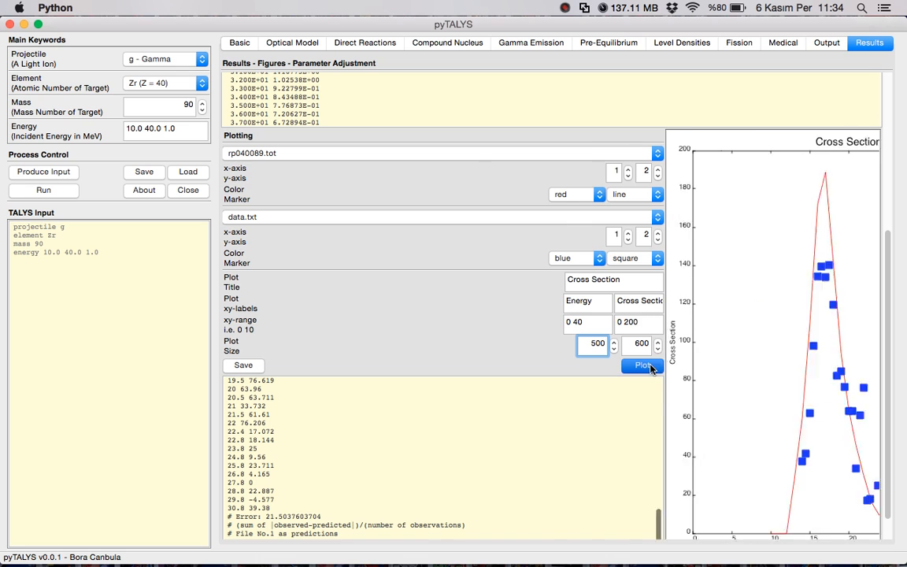
click(643, 365)
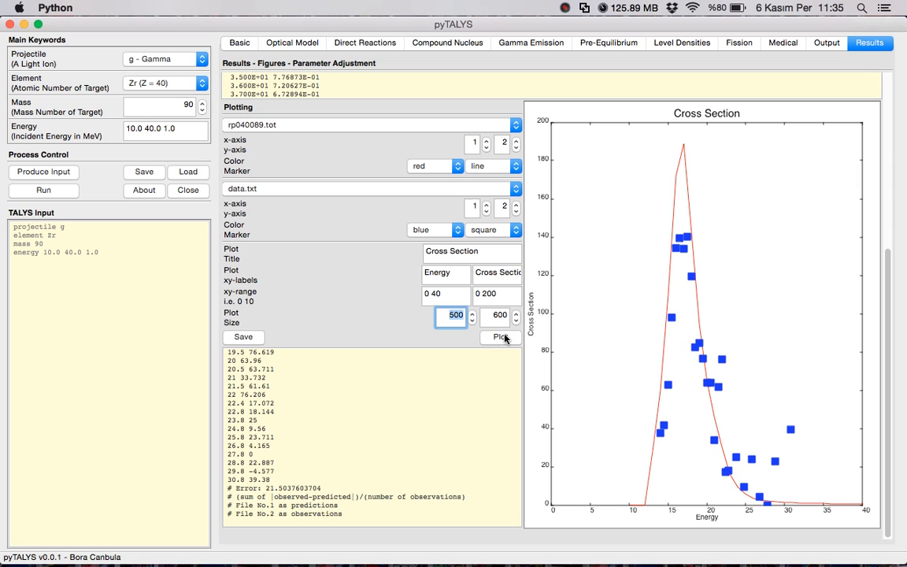
mouse_move(415, 417)
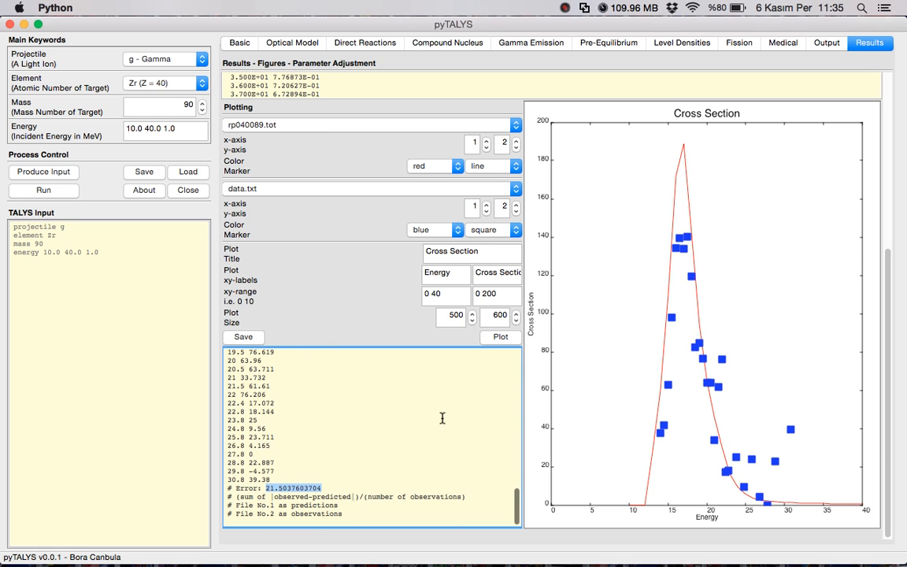
mouse_move(679, 135)
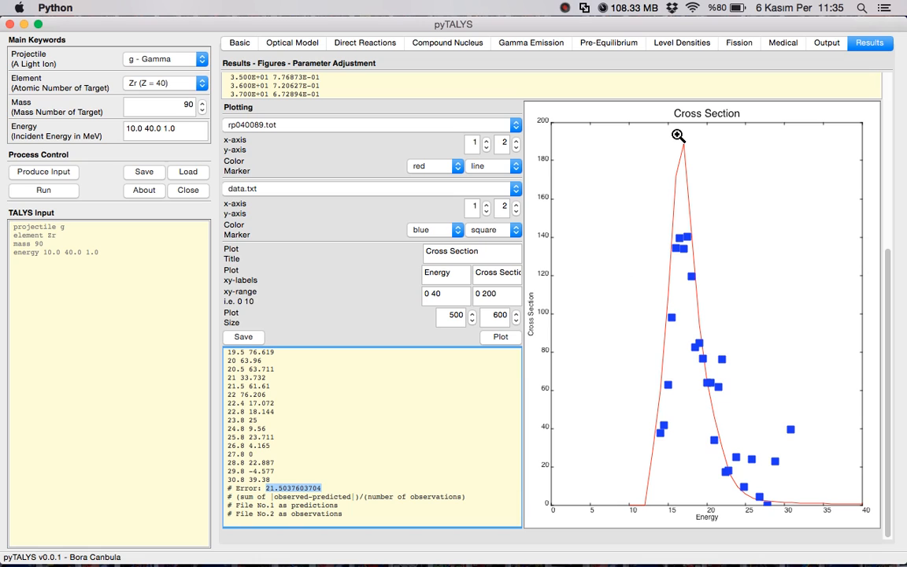
mouse_move(737, 89)
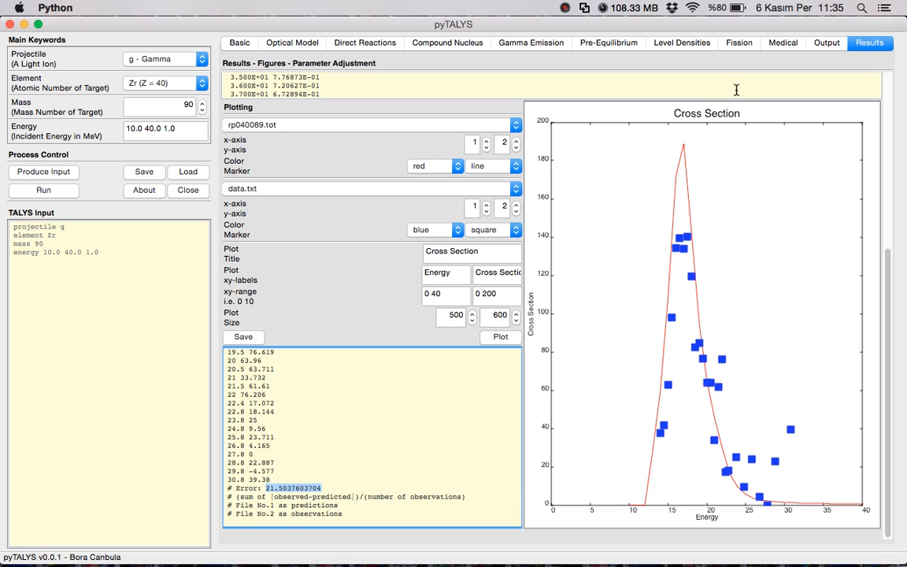
mouse_move(739, 54)
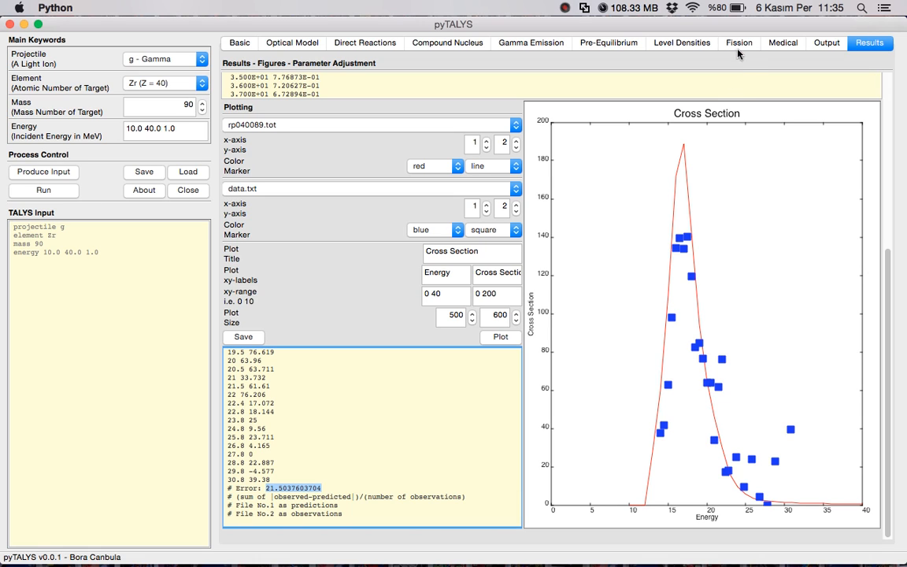
- Browse the Medical and Fission pages, then read and dismiss the ldmodel help on Level Densities
click(781, 42)
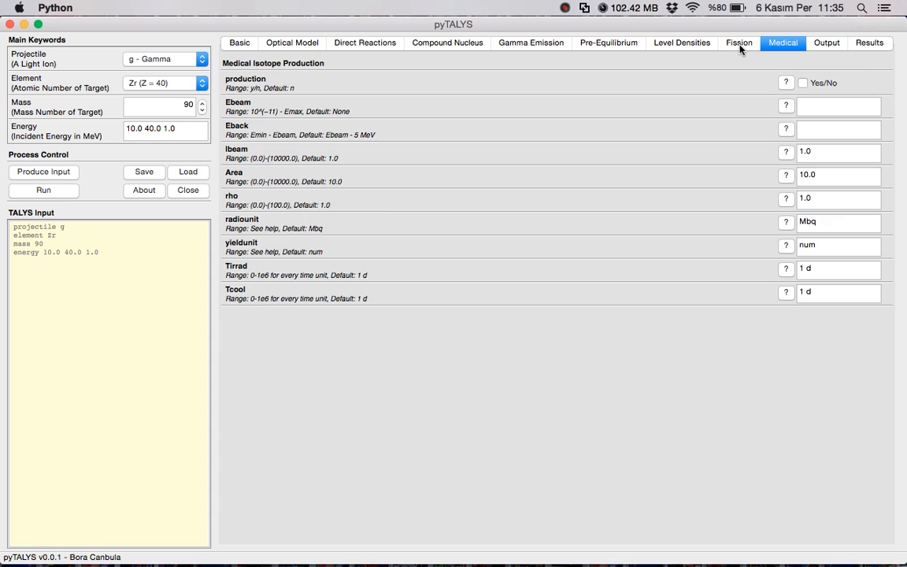
click(737, 43)
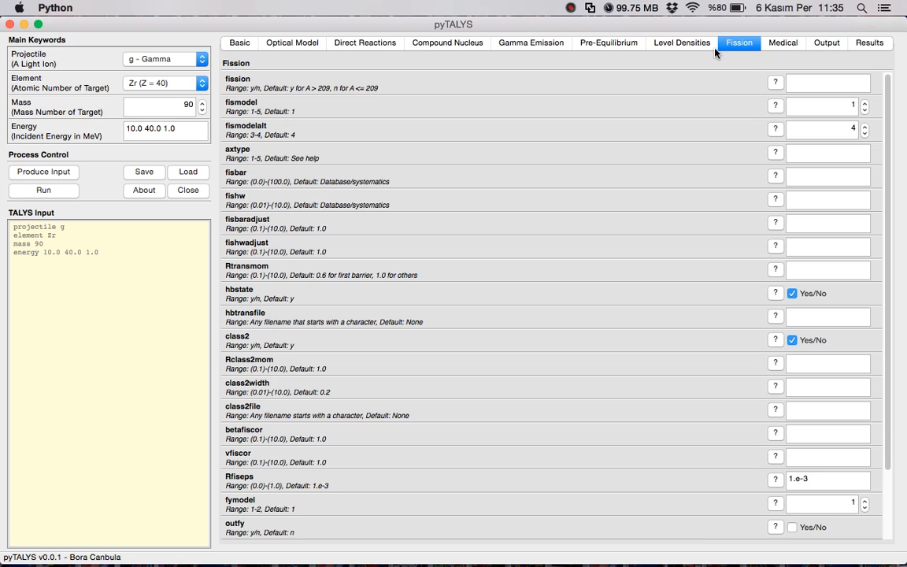
click(680, 43)
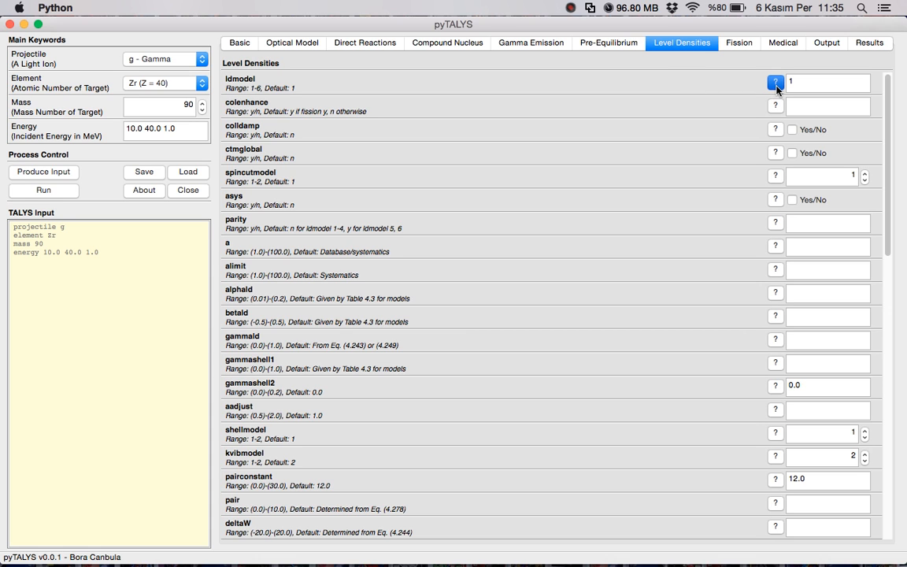
click(775, 82)
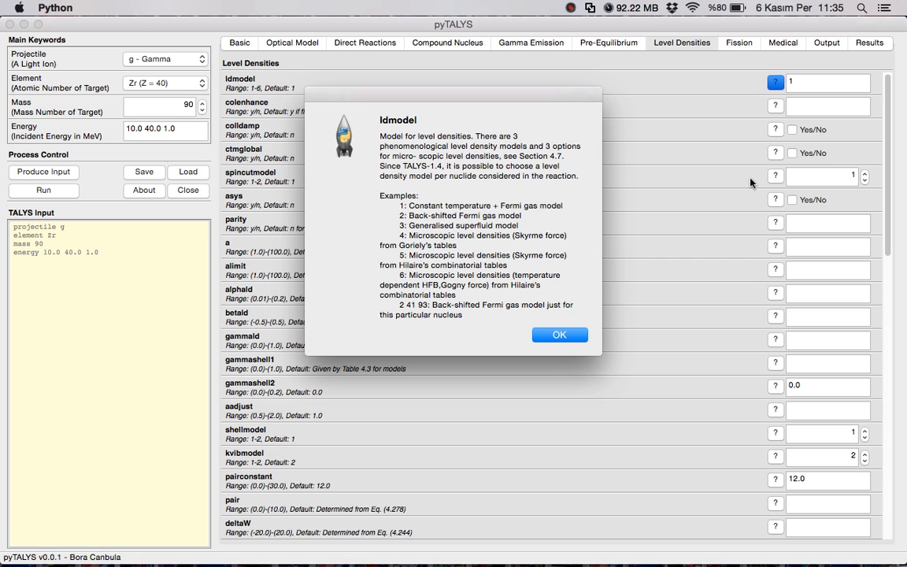
mouse_move(708, 224)
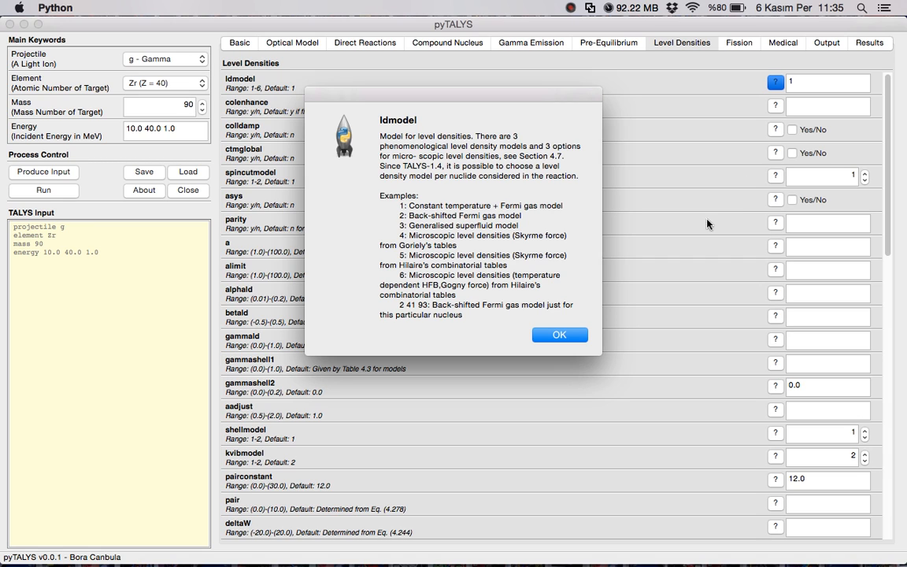
click(559, 334)
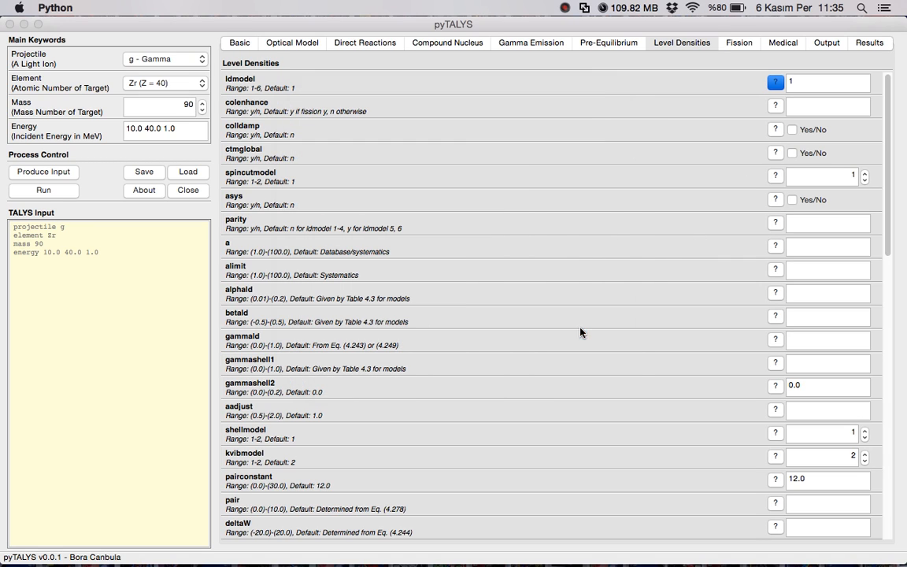
- Show the About pyTALYS window with version 0.0.1 and credits
click(143, 189)
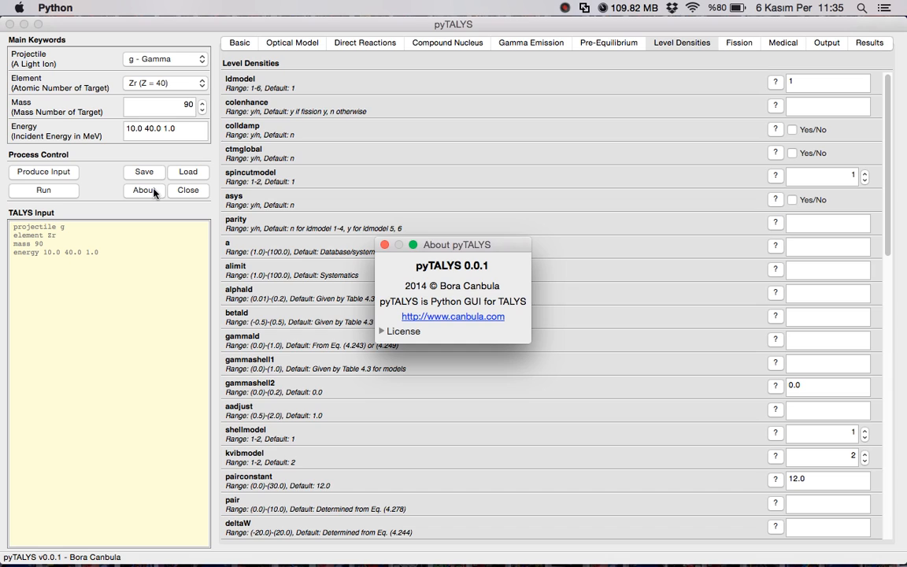
mouse_move(318, 236)
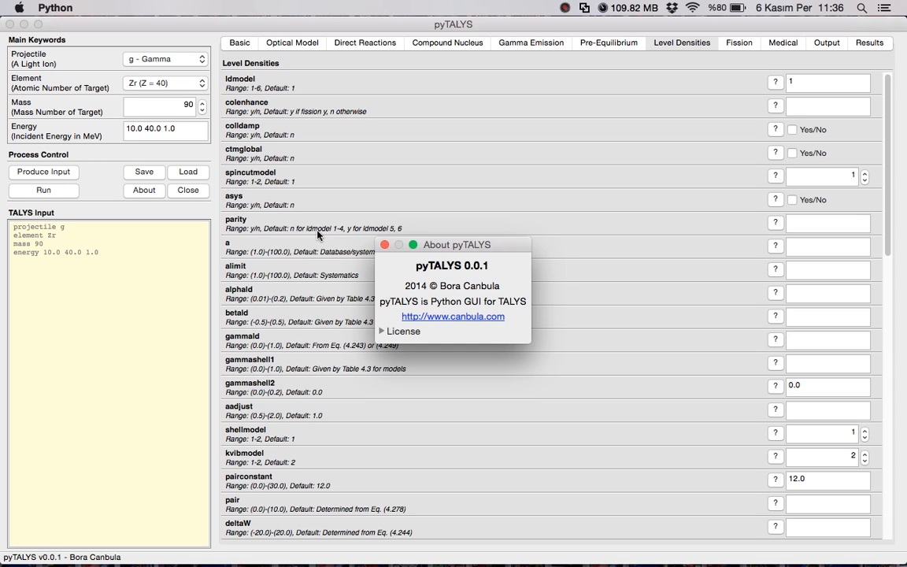